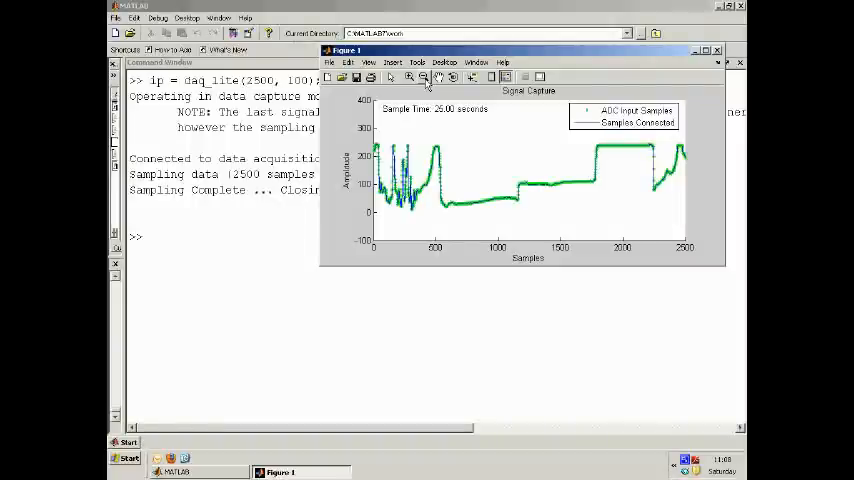
mouse_move(472, 220)
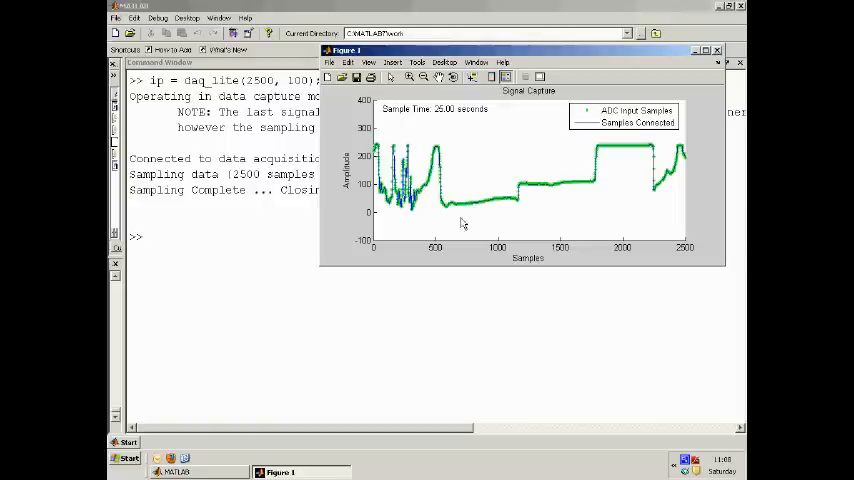
mouse_move(412, 146)
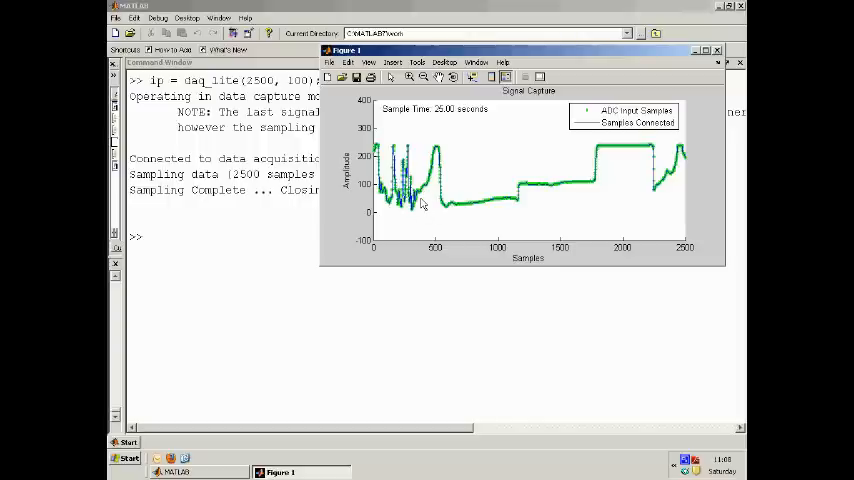
mouse_move(452, 208)
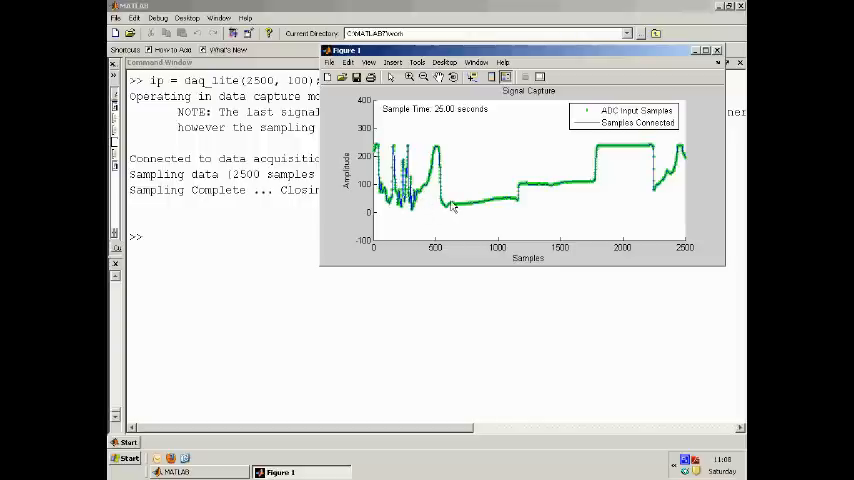
mouse_move(448, 156)
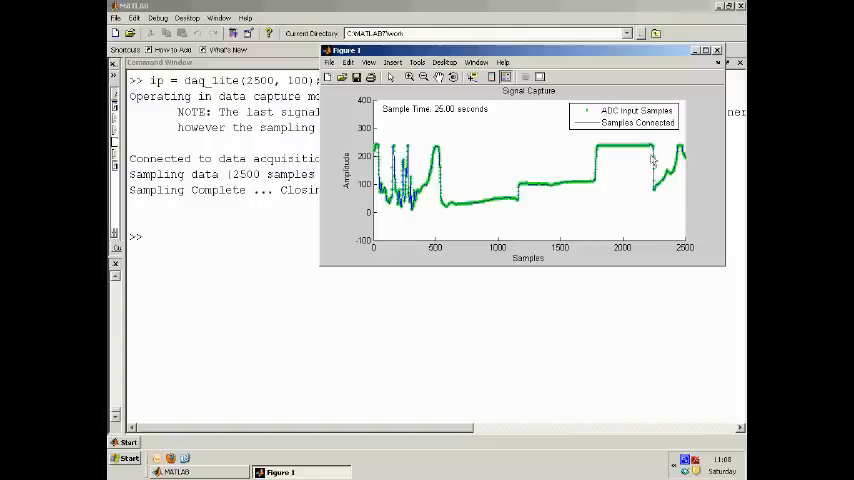
mouse_move(452, 214)
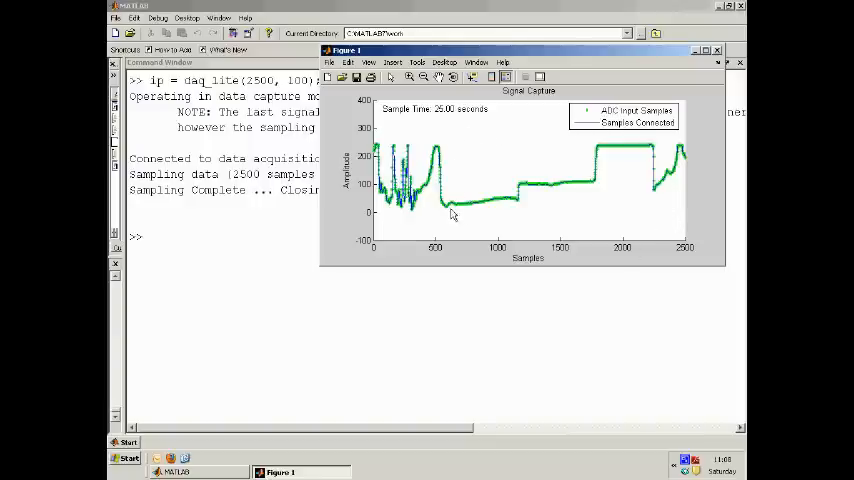
mouse_move(540, 204)
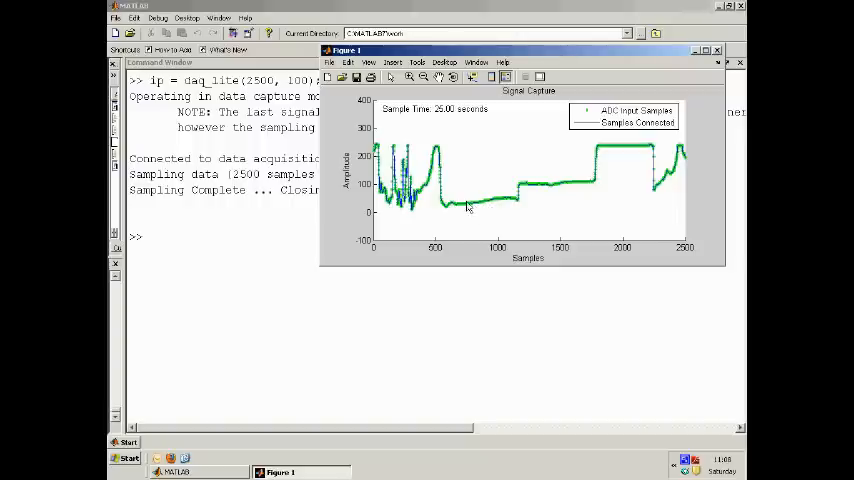
mouse_move(570, 188)
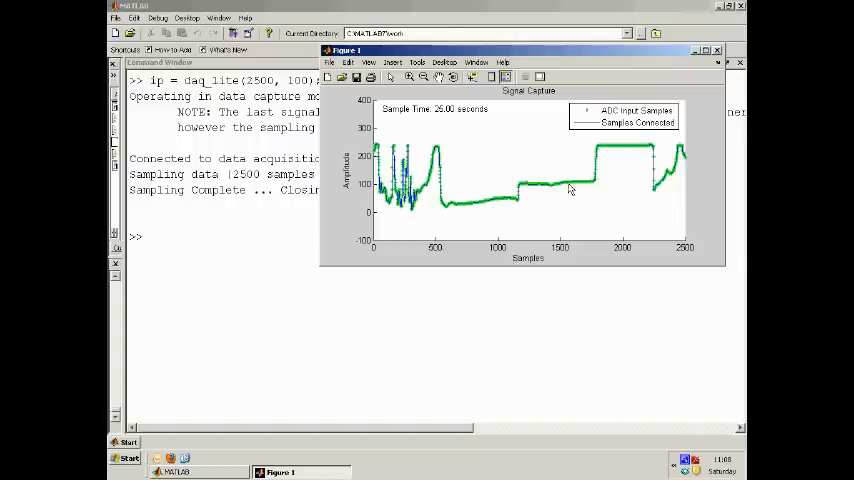
mouse_move(636, 150)
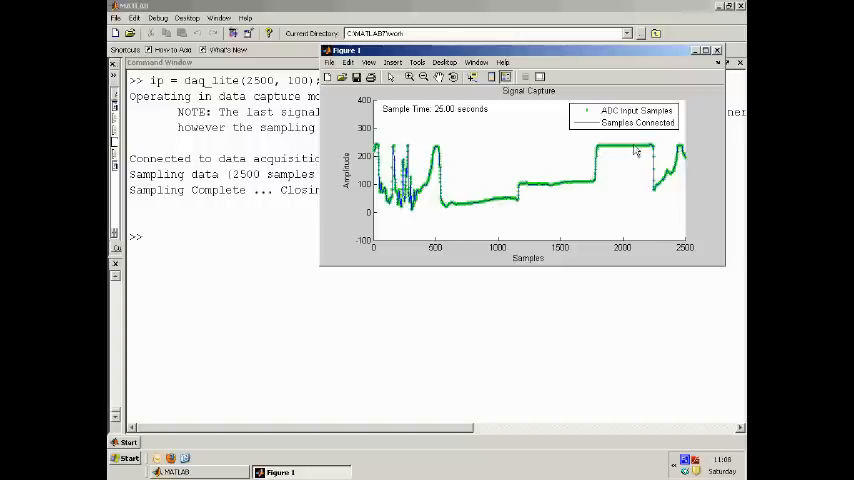
mouse_move(496, 208)
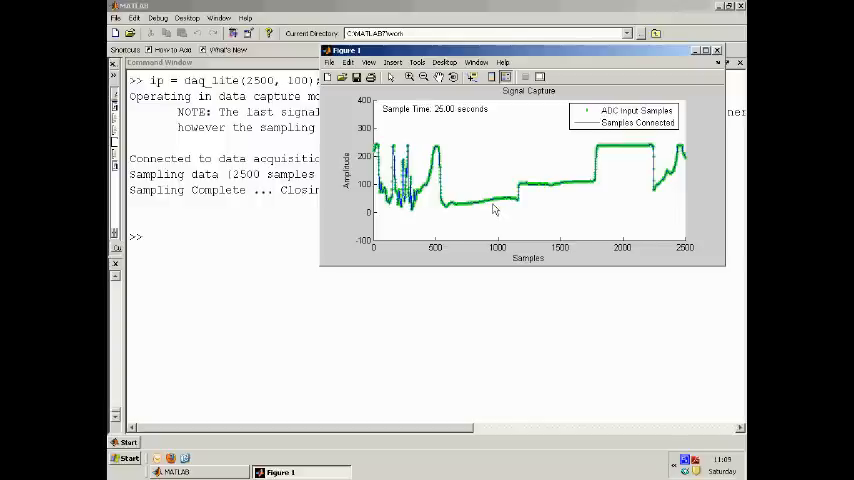
mouse_move(488, 200)
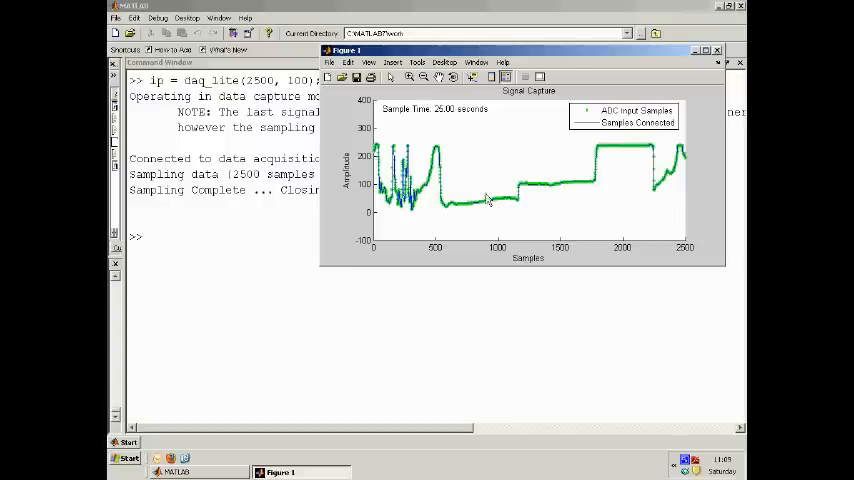
mouse_move(484, 208)
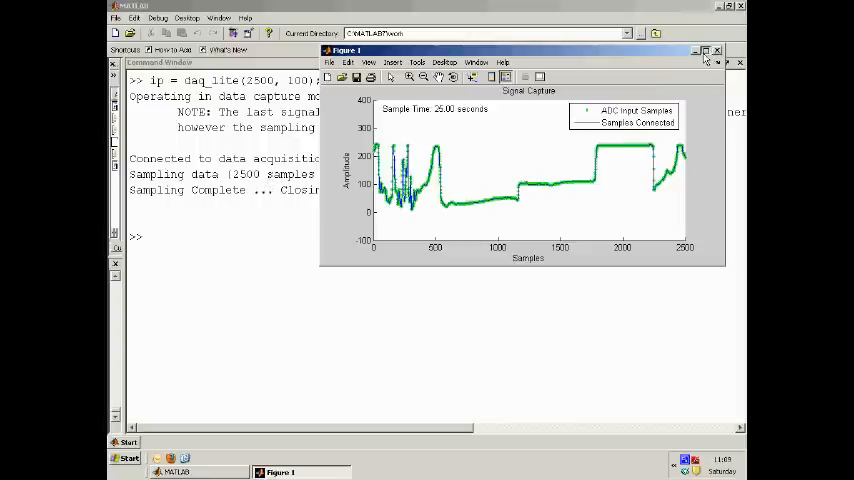
- Enlarge the Signal Capture figure to full screen showing all 2500 ADC samples
left_click(708, 50)
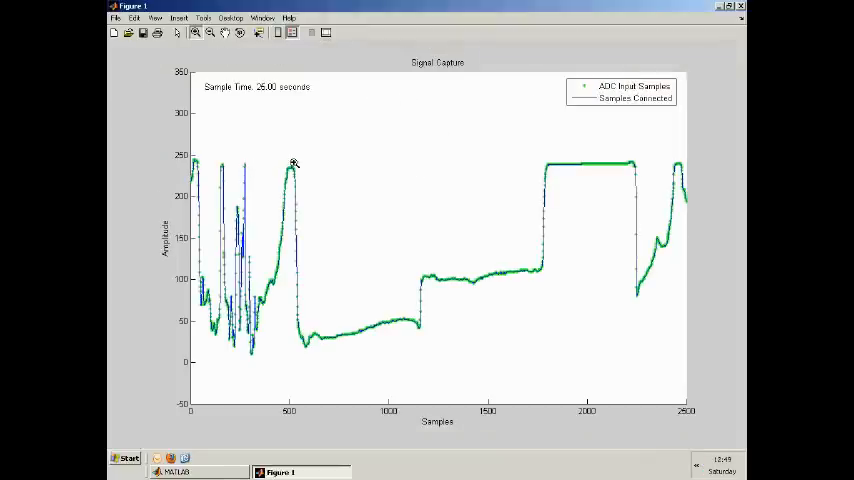
mouse_move(310, 340)
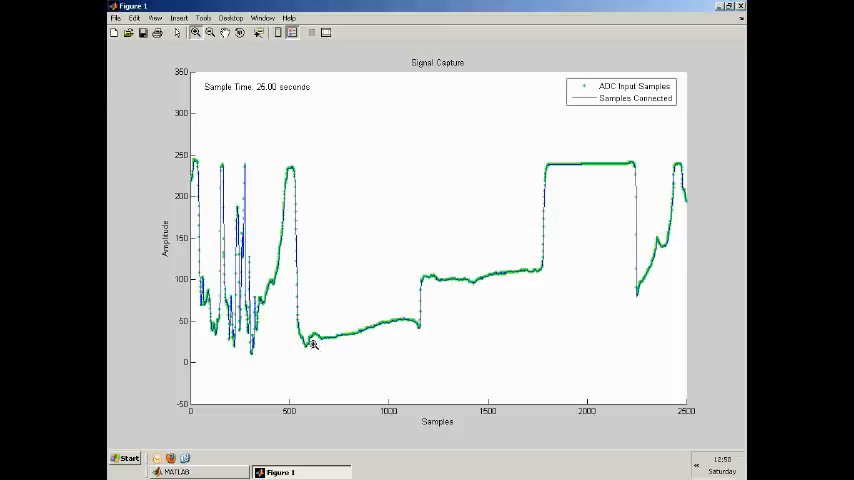
mouse_move(258, 196)
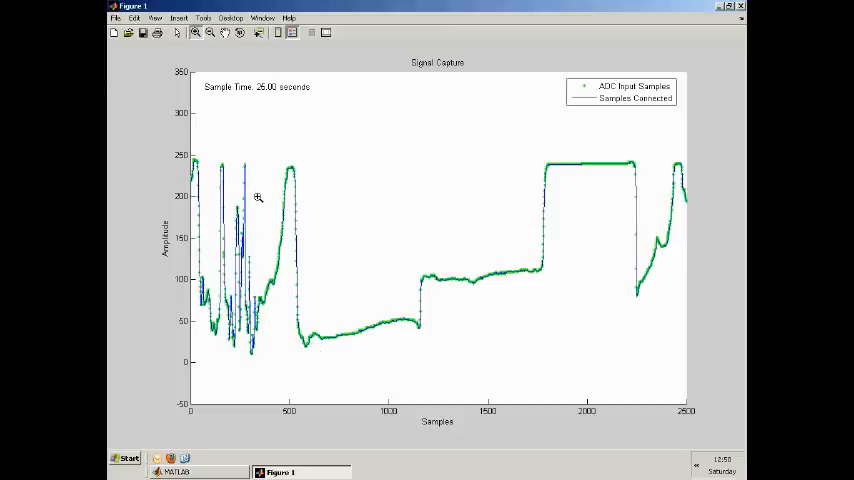
mouse_move(216, 288)
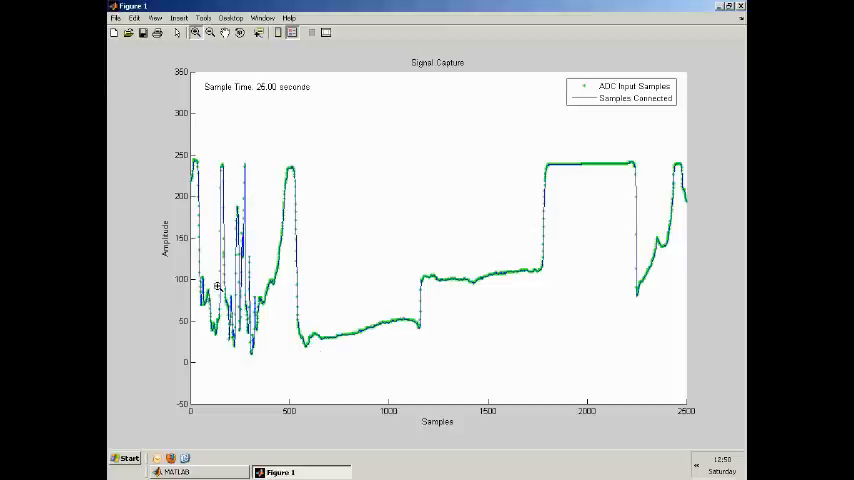
mouse_move(280, 240)
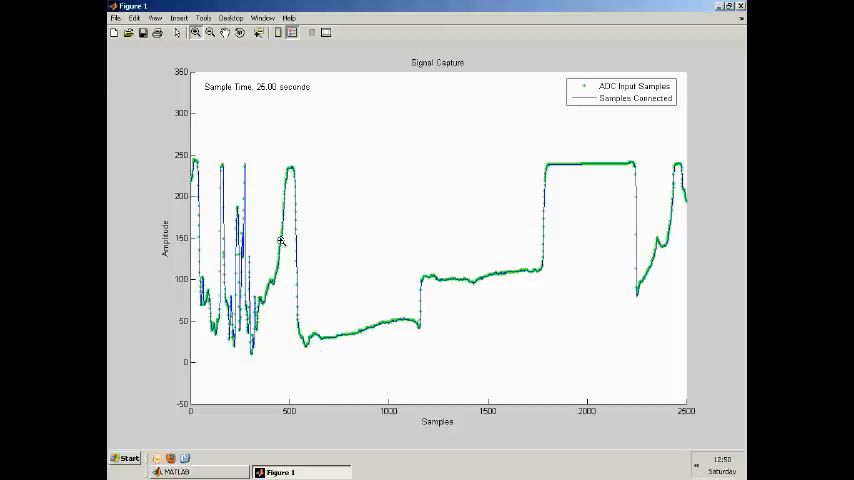
mouse_move(376, 332)
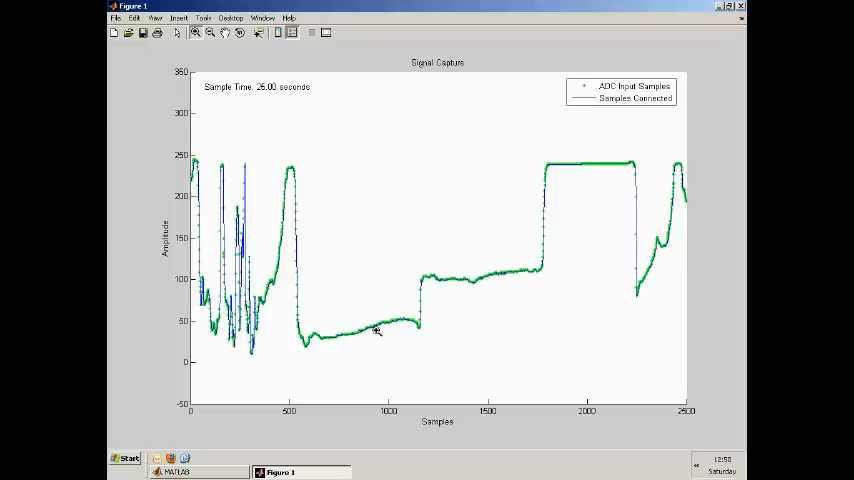
mouse_move(408, 346)
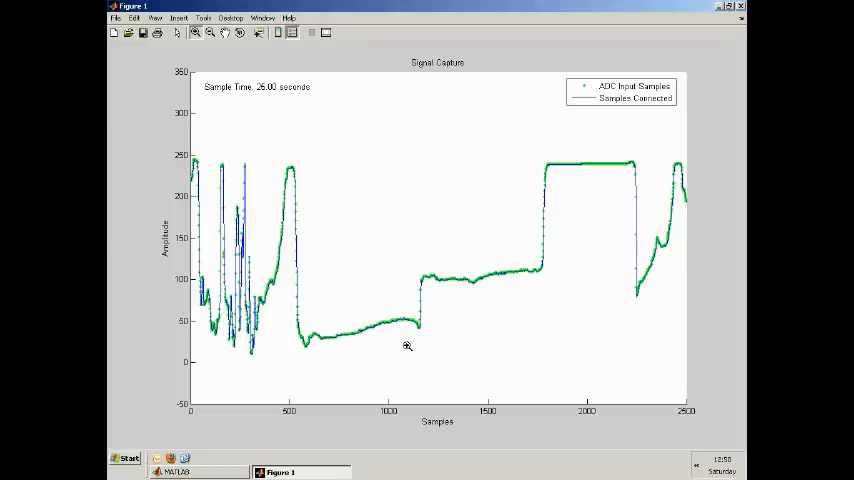
mouse_move(322, 362)
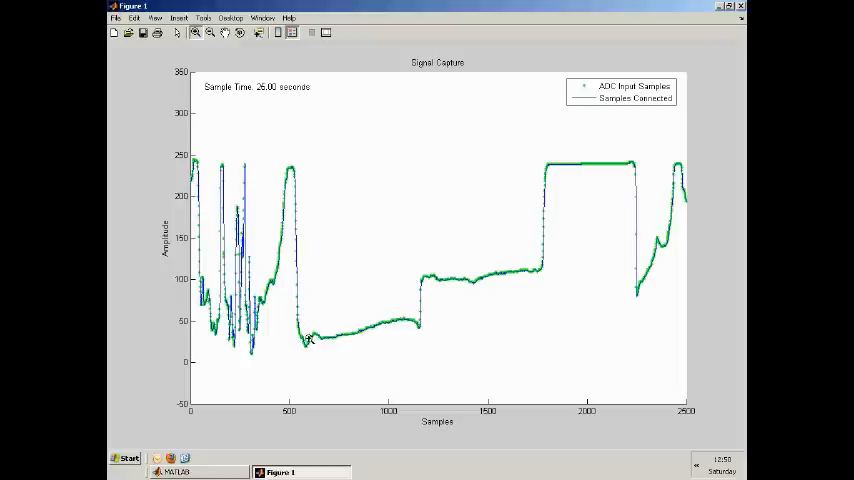
mouse_move(312, 320)
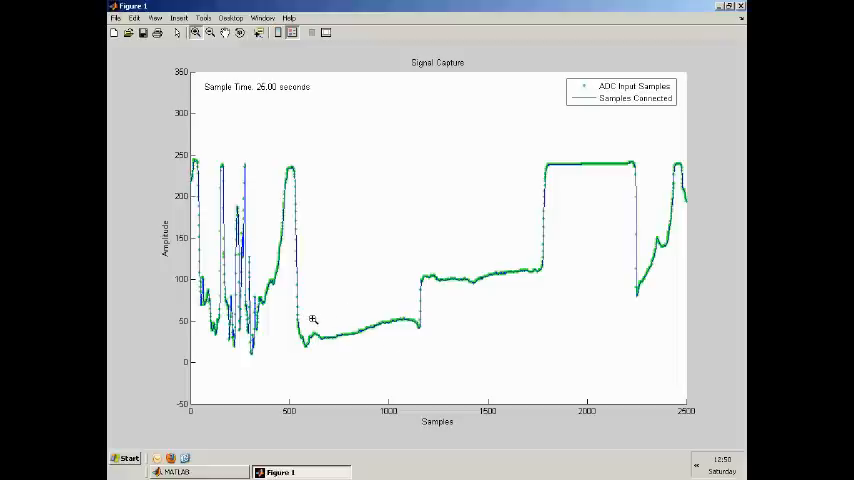
mouse_move(190, 328)
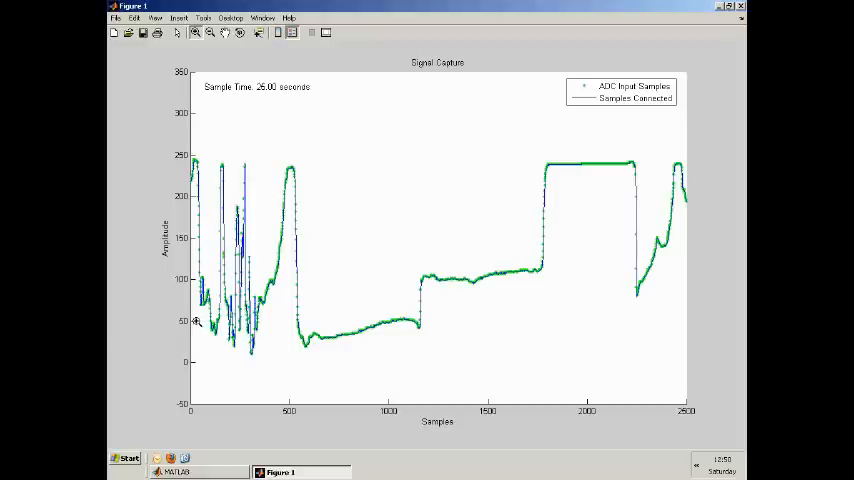
mouse_move(308, 322)
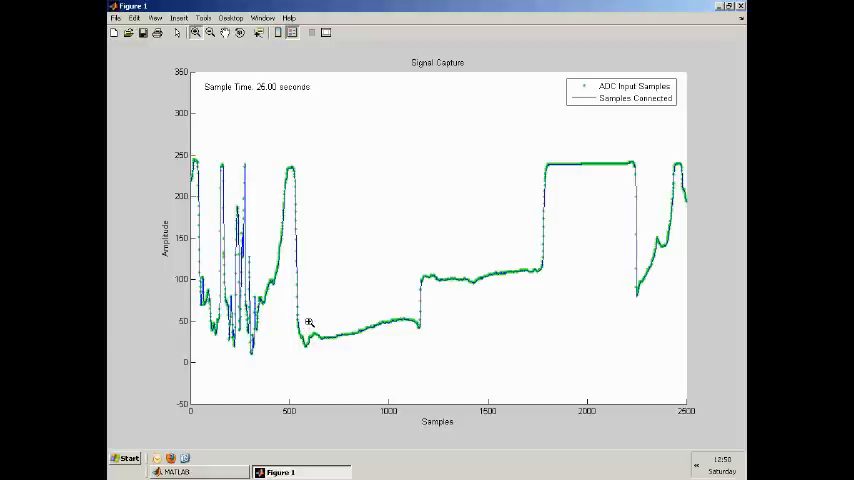
mouse_move(320, 322)
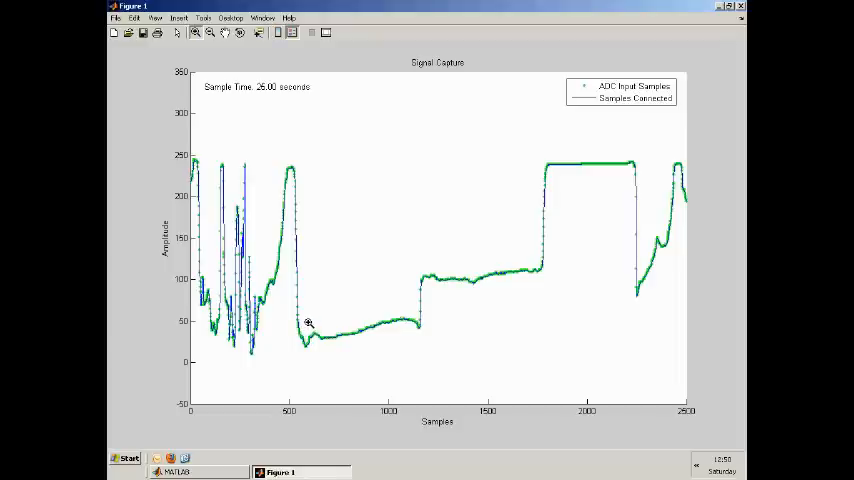
mouse_move(352, 336)
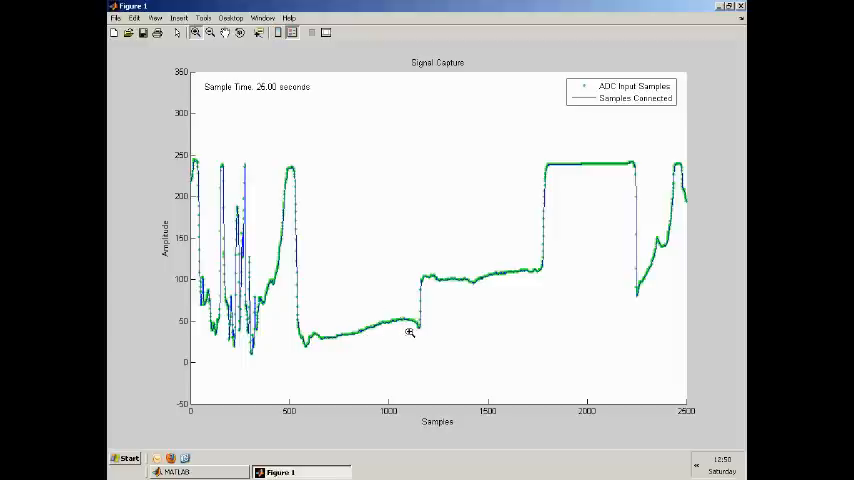
mouse_move(430, 308)
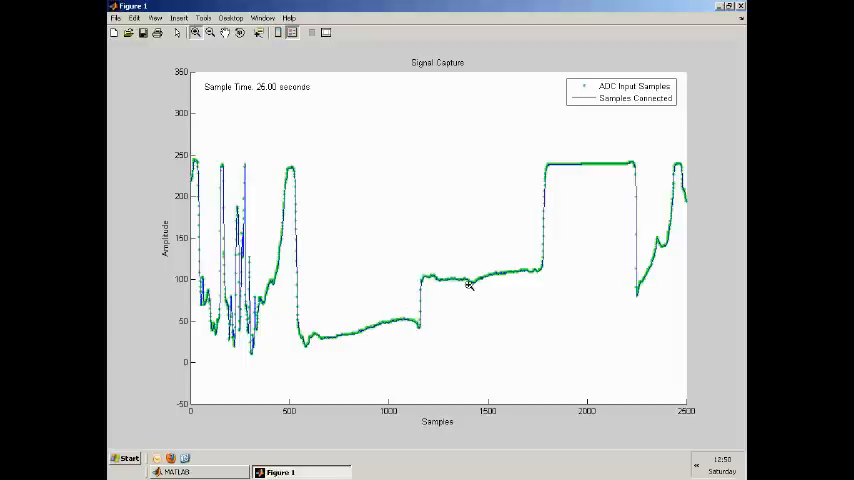
mouse_move(436, 284)
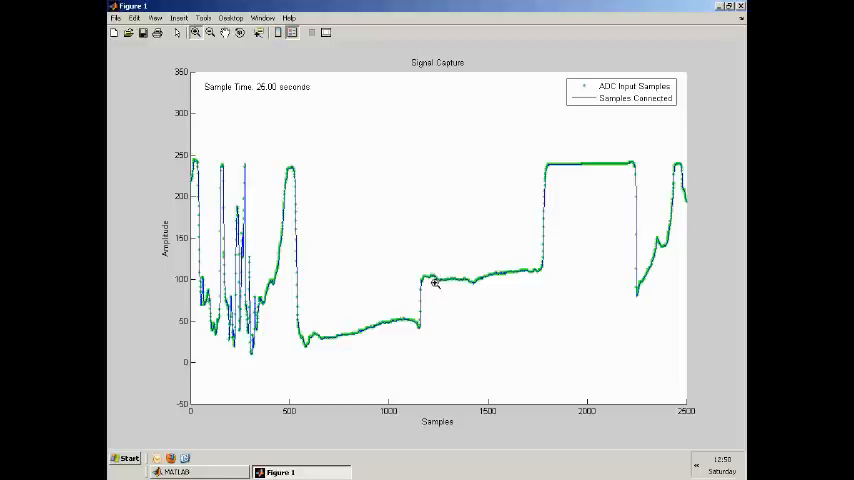
mouse_move(520, 288)
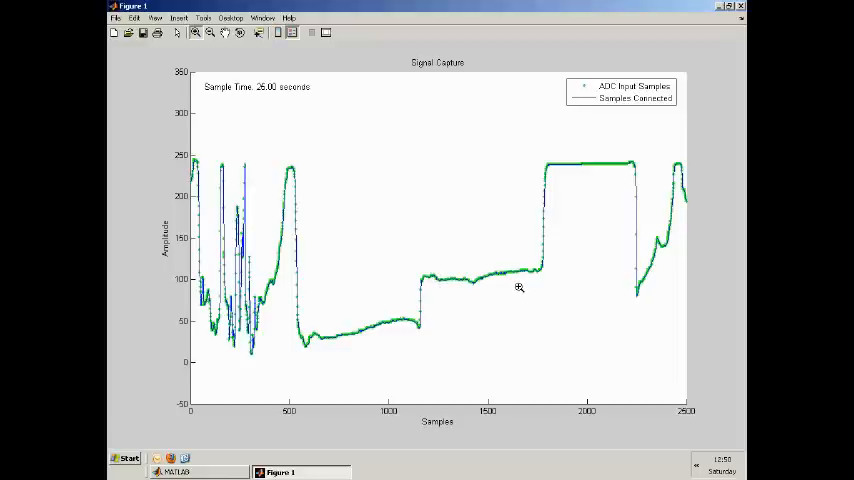
mouse_move(190, 296)
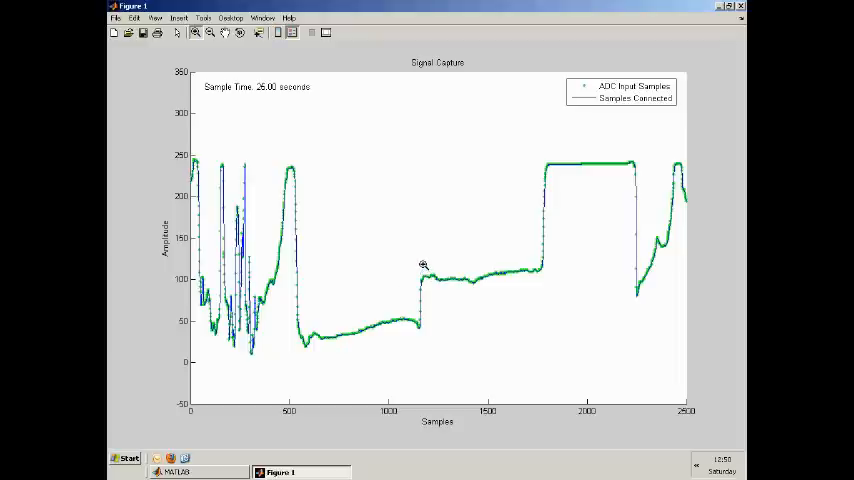
mouse_move(420, 406)
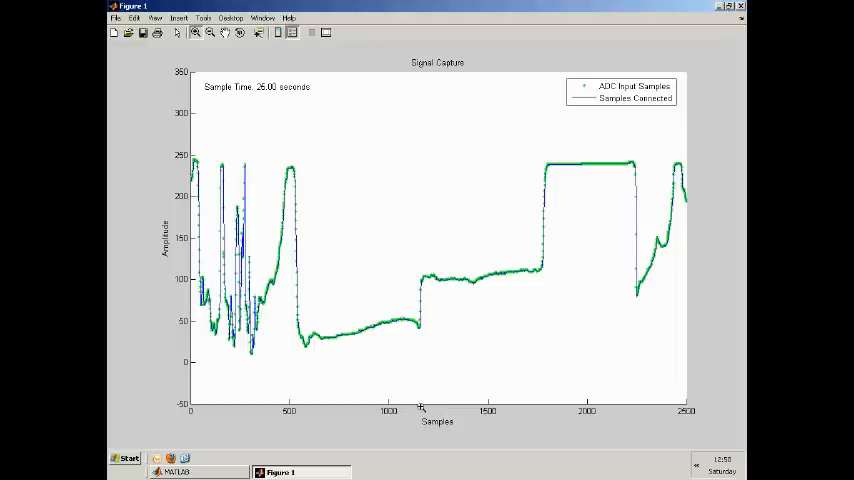
- Zoom into the slowly rising stretch between about samples 1200 and 1800
left_click_drag(420, 258, 512, 304)
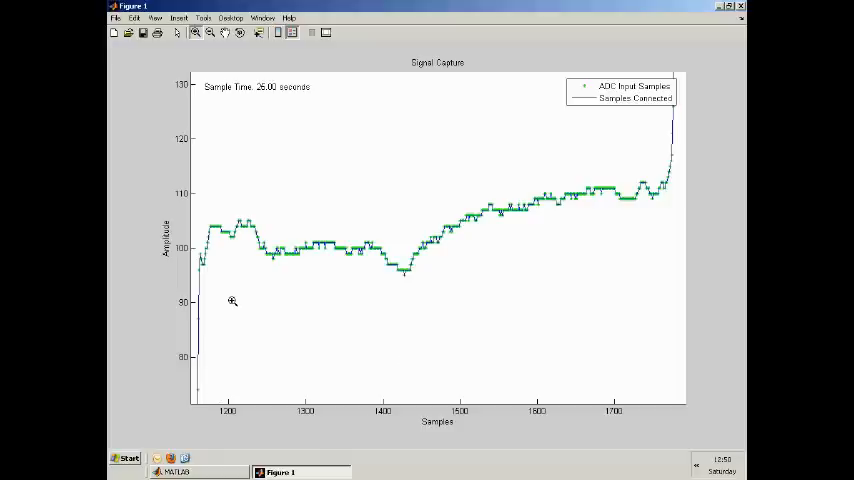
mouse_move(240, 238)
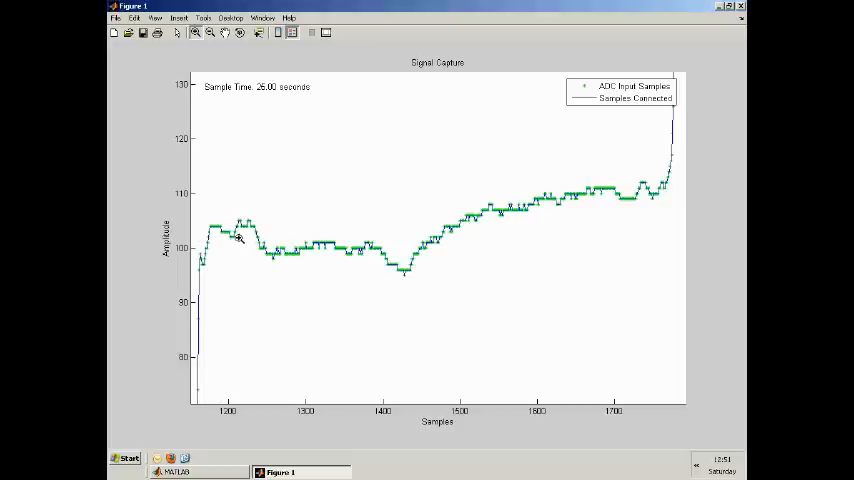
mouse_move(618, 218)
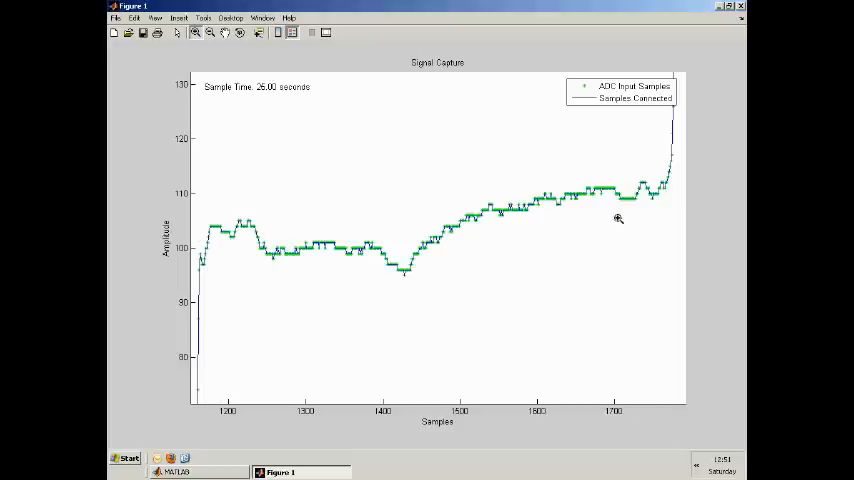
mouse_move(622, 188)
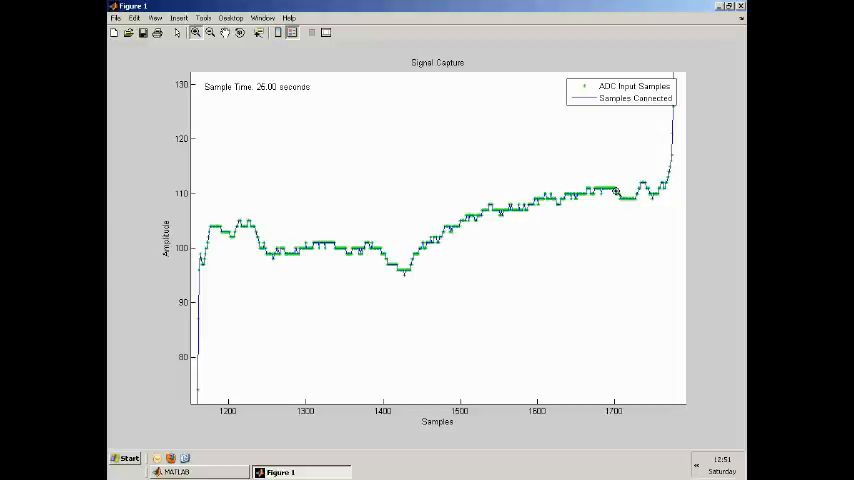
mouse_move(508, 184)
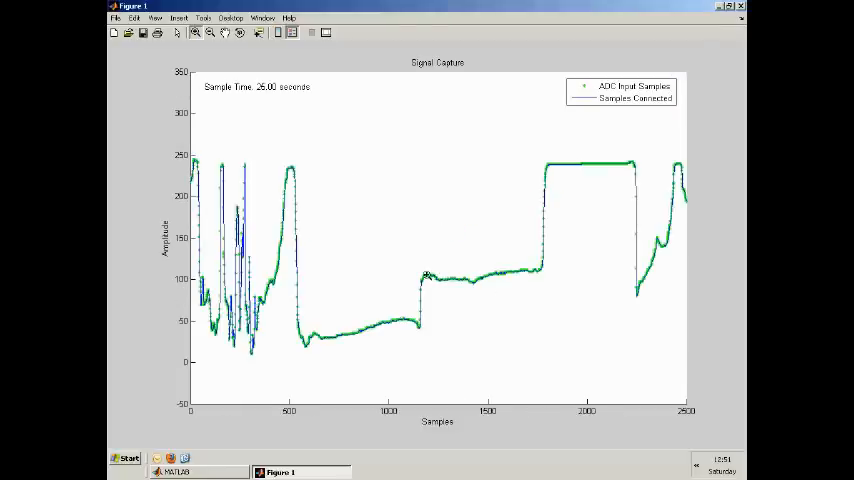
mouse_move(556, 168)
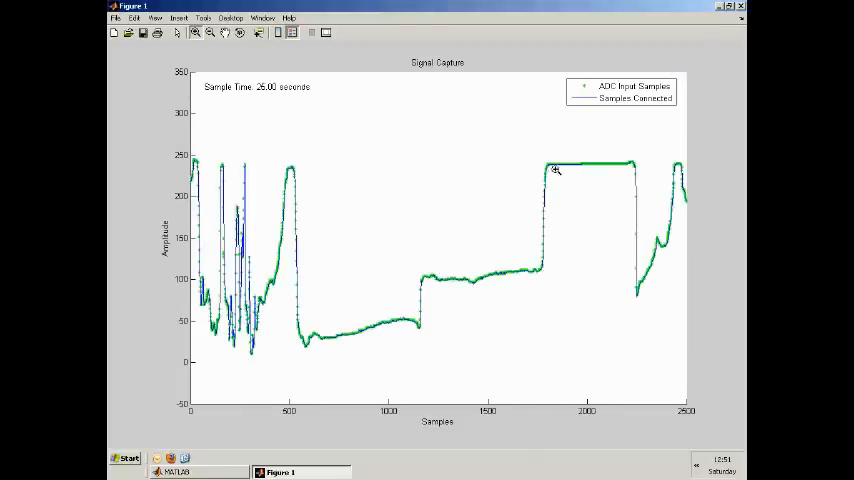
mouse_move(540, 162)
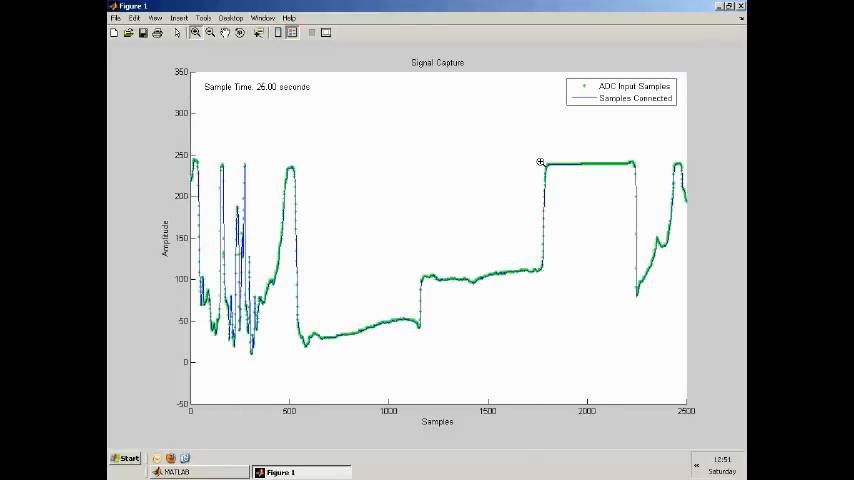
mouse_move(536, 168)
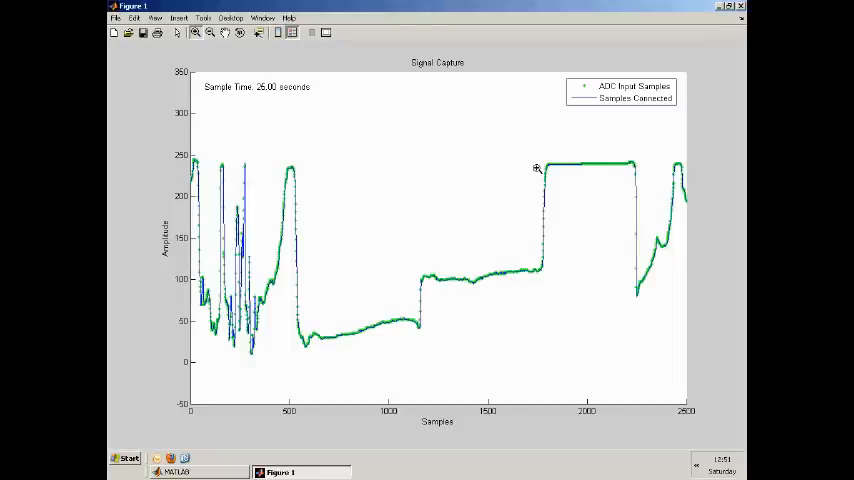
mouse_move(192, 170)
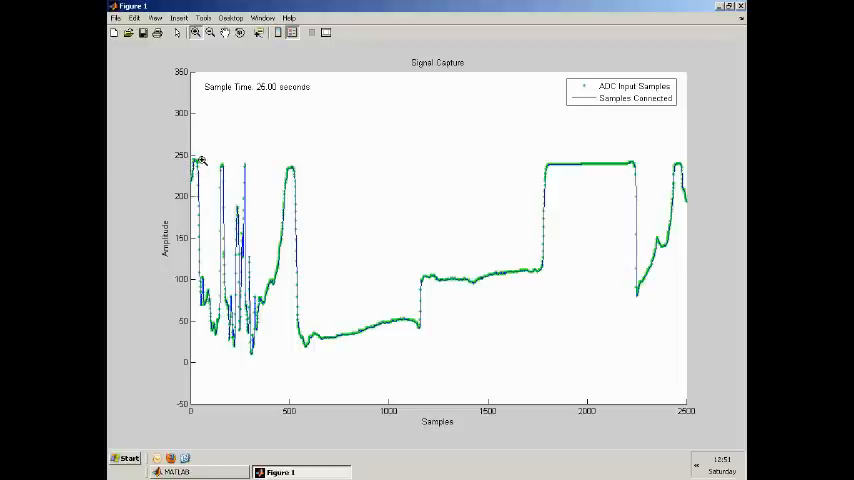
mouse_move(316, 208)
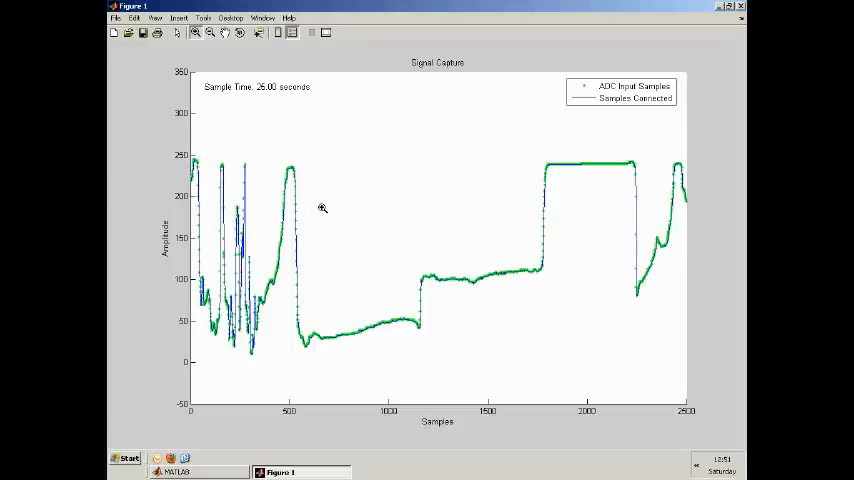
mouse_move(336, 252)
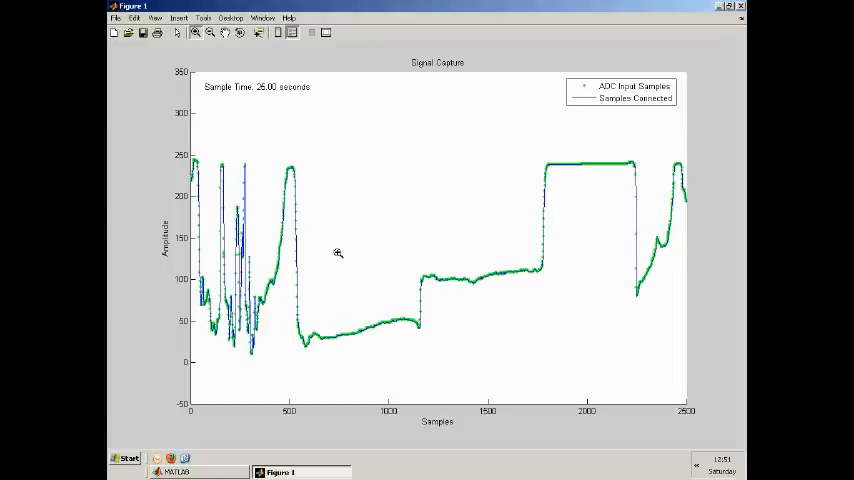
mouse_move(636, 184)
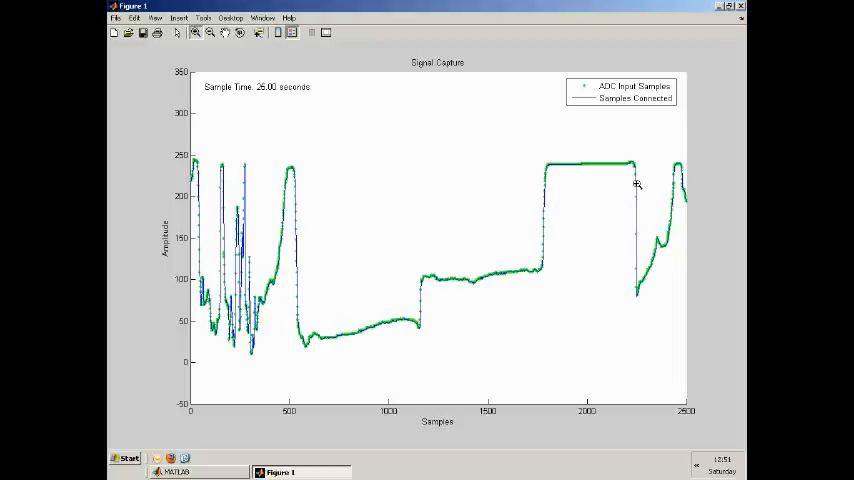
mouse_move(576, 278)
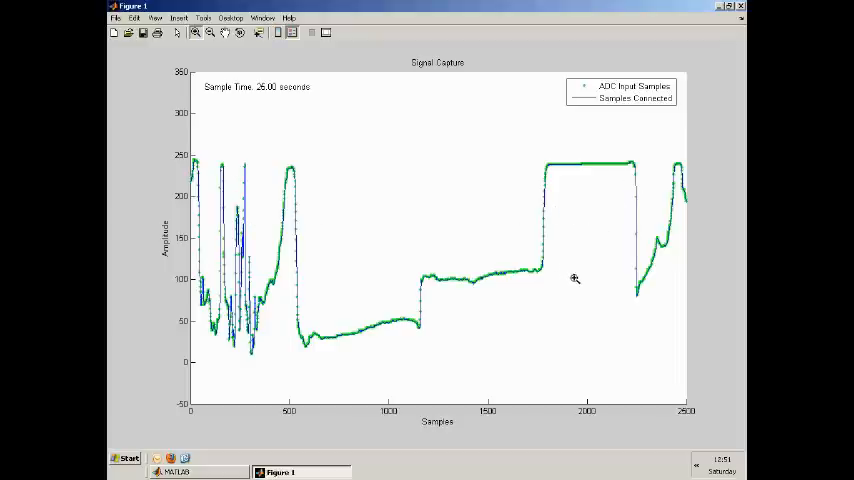
mouse_move(560, 264)
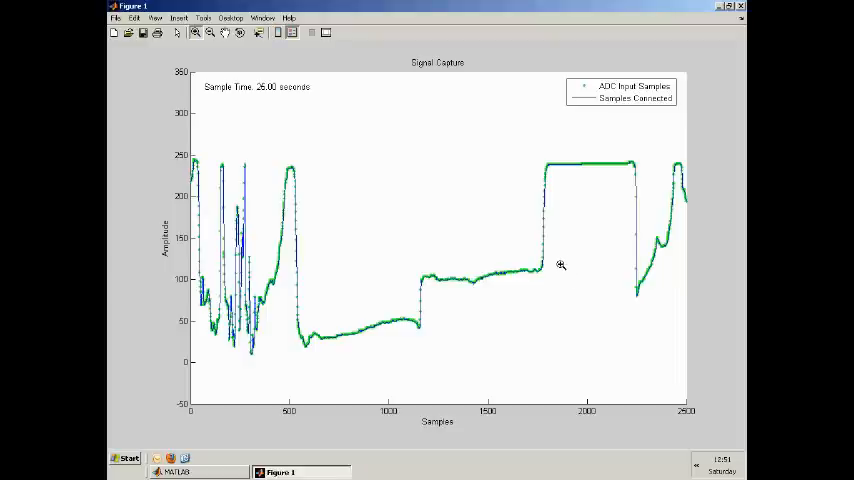
mouse_move(592, 98)
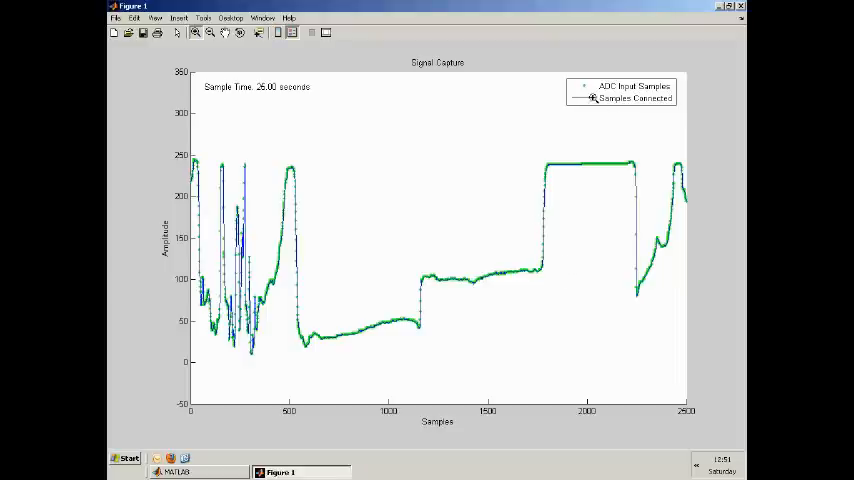
mouse_move(546, 268)
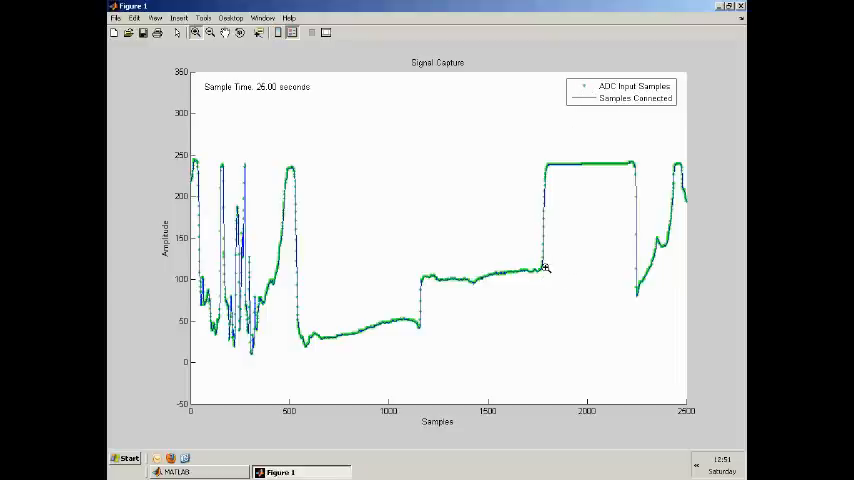
mouse_move(616, 164)
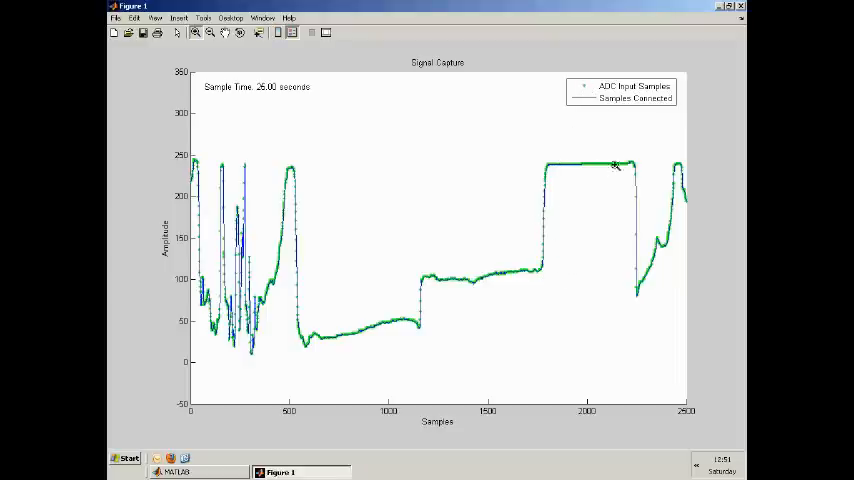
mouse_move(562, 266)
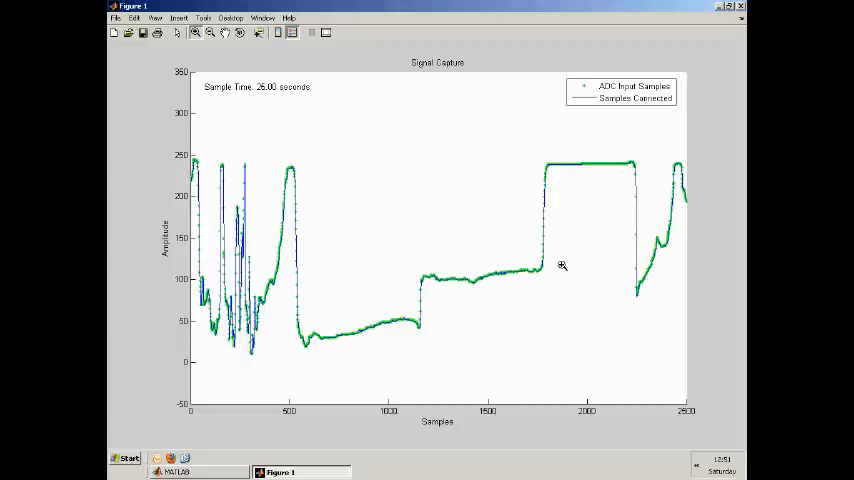
mouse_move(538, 200)
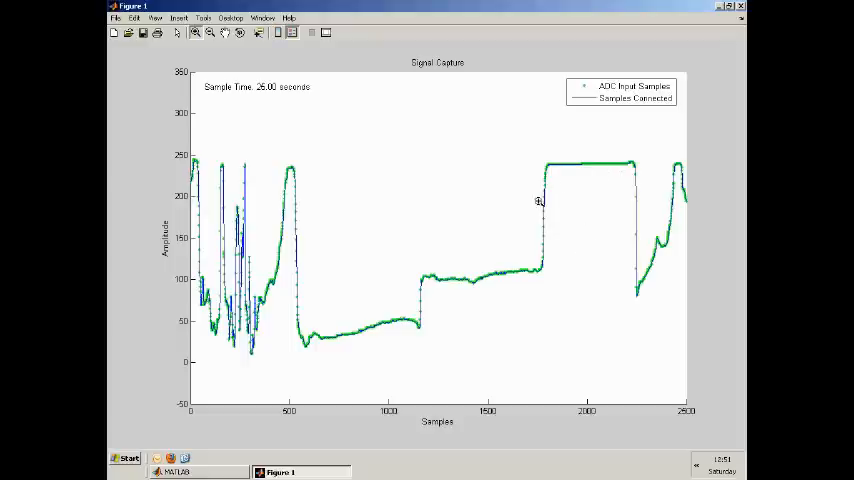
mouse_move(538, 238)
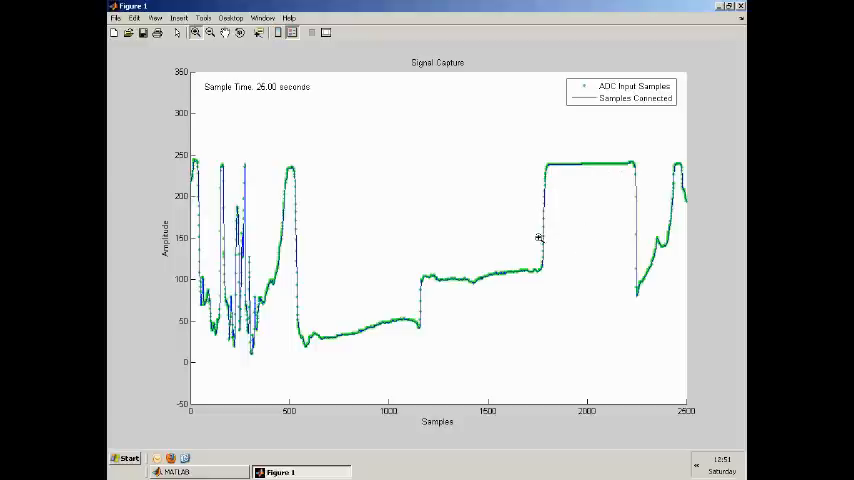
mouse_move(544, 246)
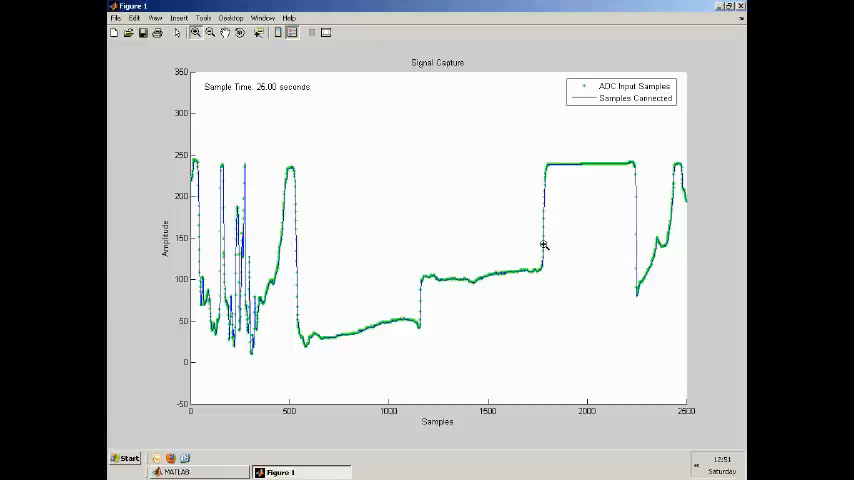
mouse_move(548, 220)
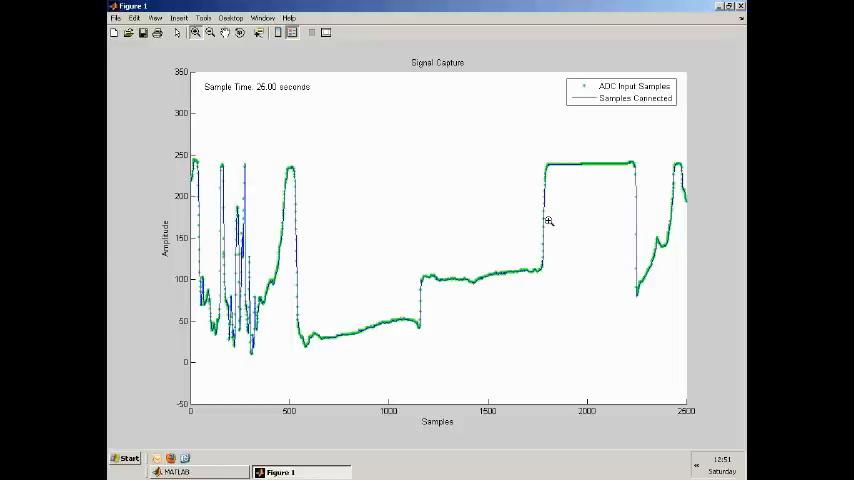
mouse_move(574, 238)
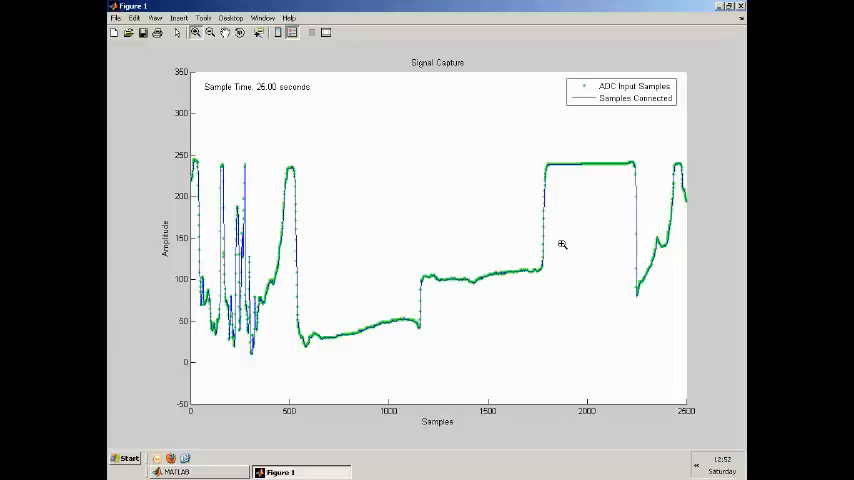
mouse_move(720, 8)
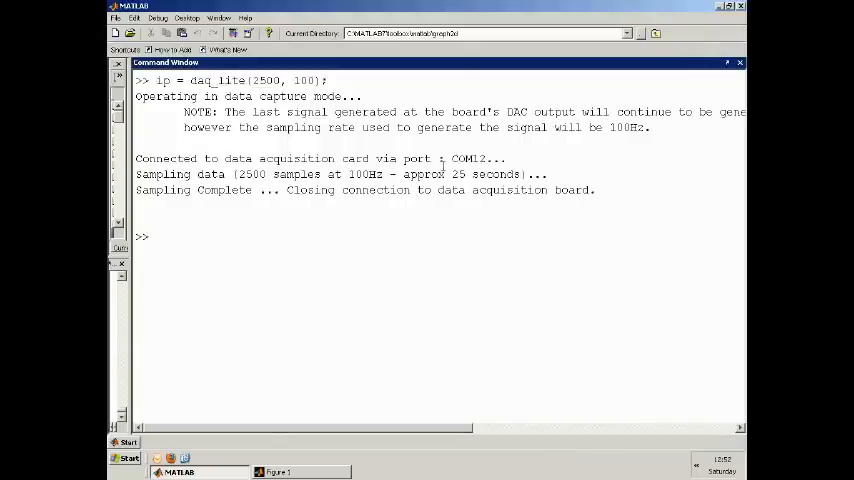
- Enter ip' at the prompt to list the captured sample values as a column
type("ip")
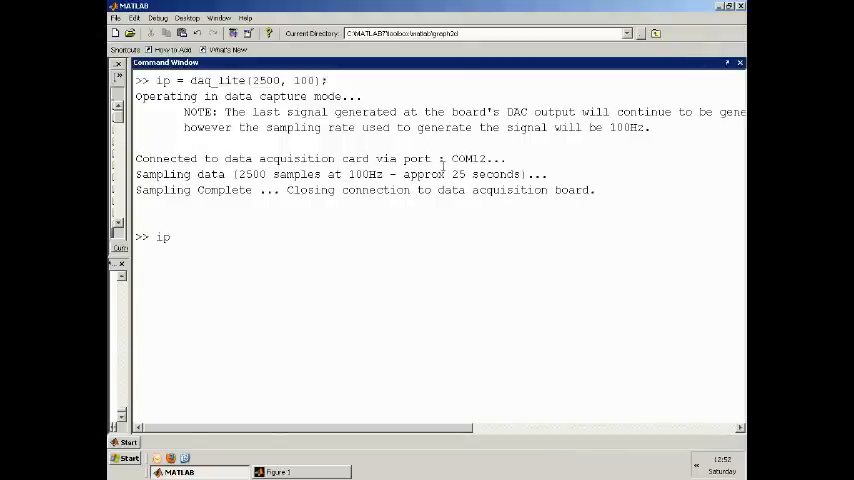
type("'")
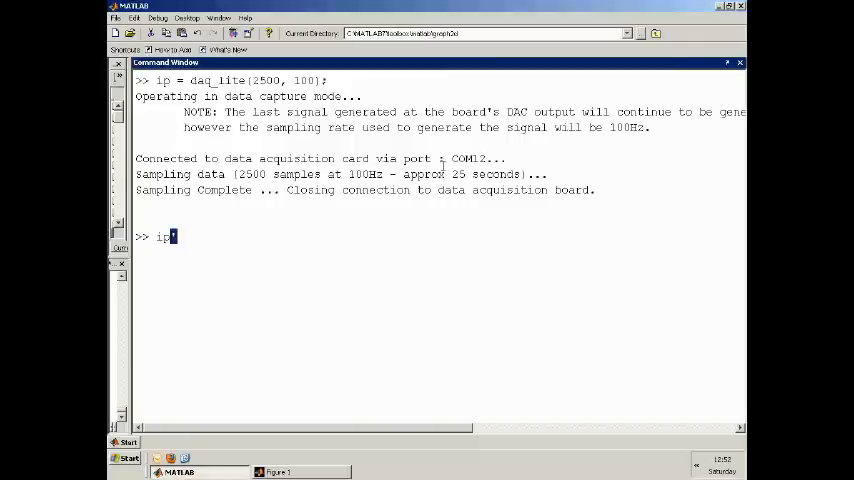
type("'")
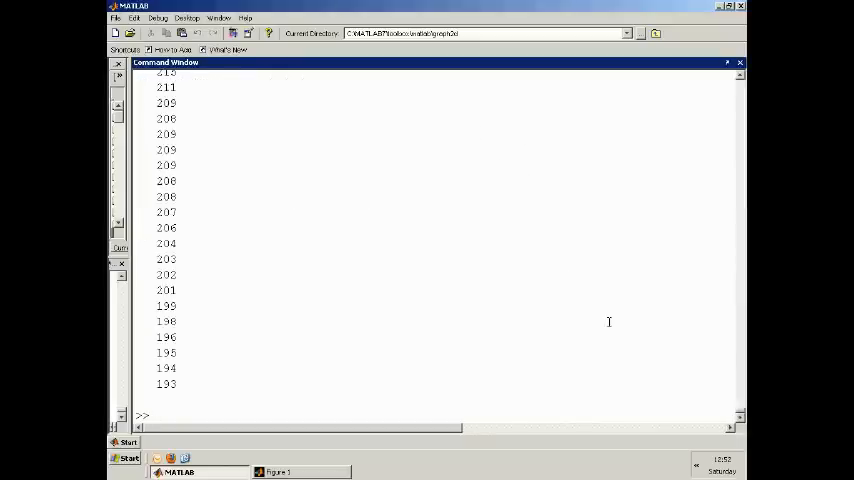
mouse_move(742, 390)
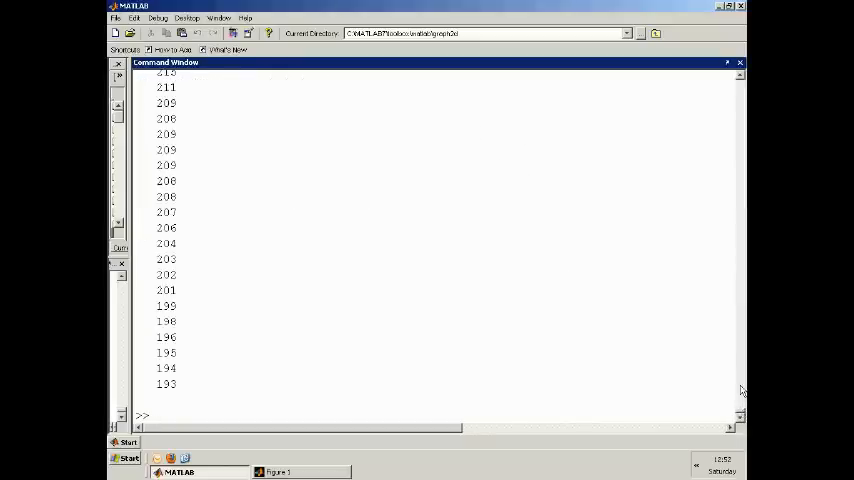
mouse_move(742, 360)
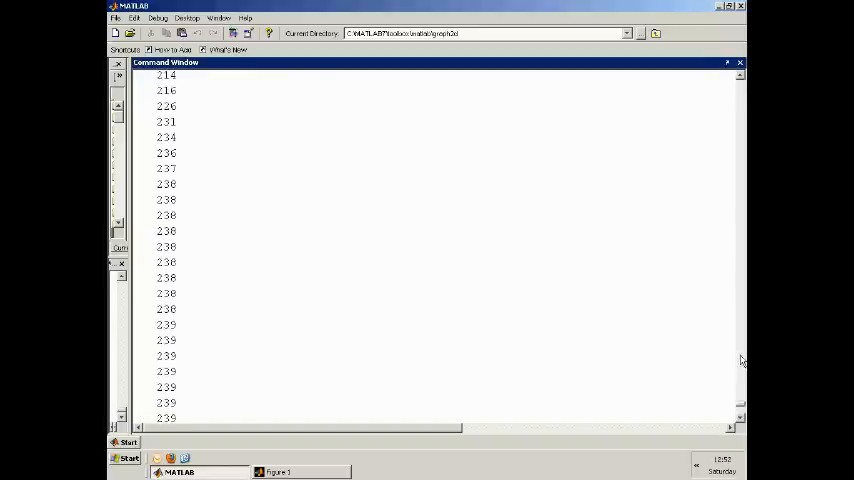
scroll("up", 3)
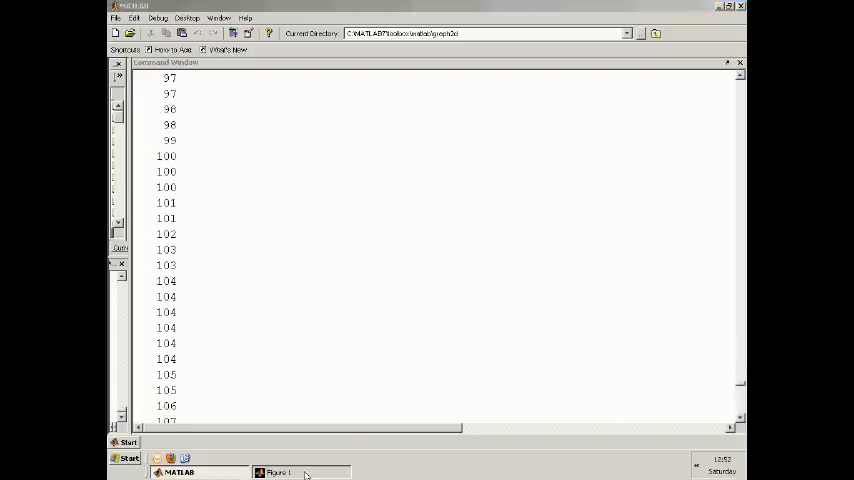
left_click(290, 472)
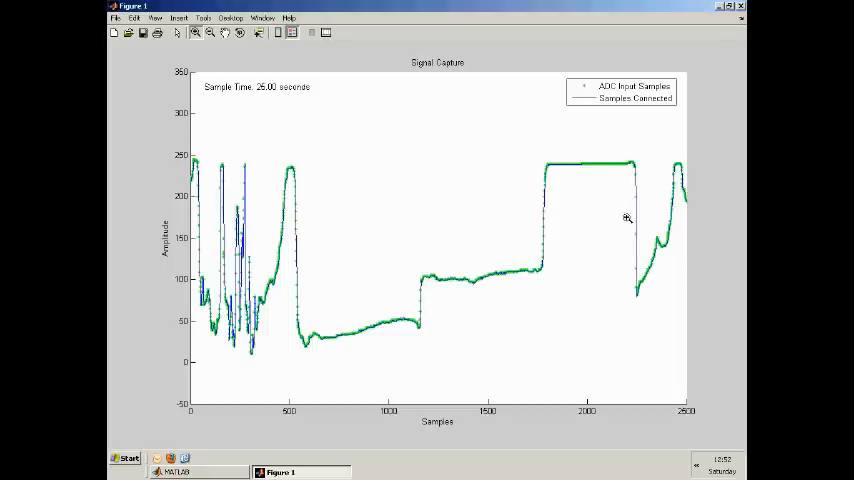
mouse_move(588, 162)
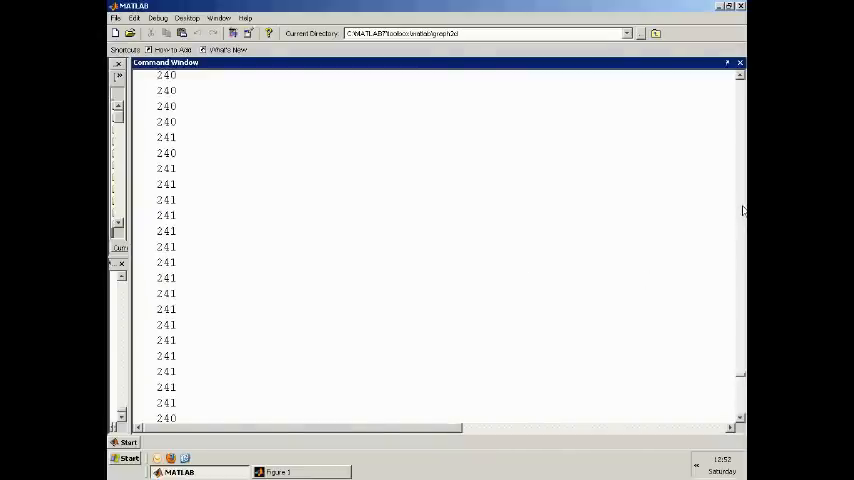
scroll("up", 3)
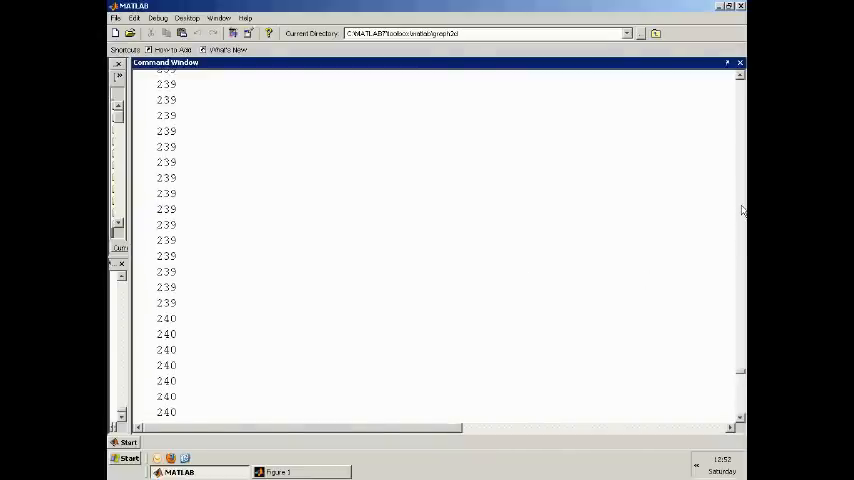
scroll("down", 3)
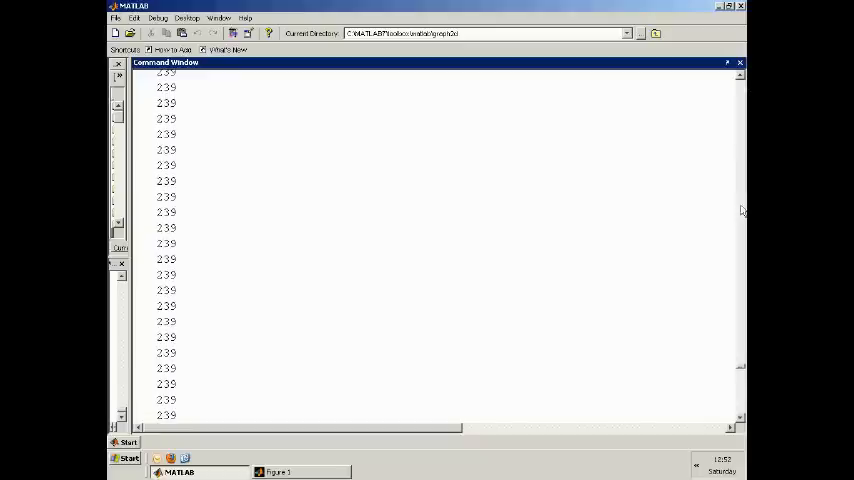
scroll("down", 3)
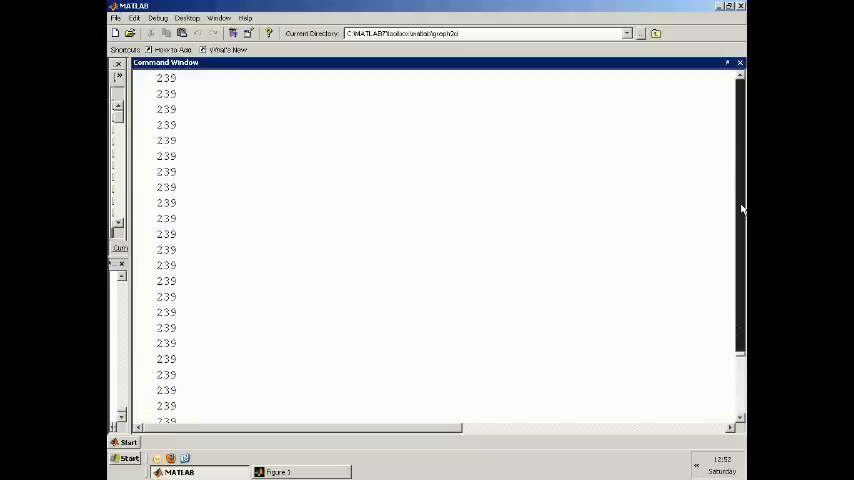
scroll("down", 3)
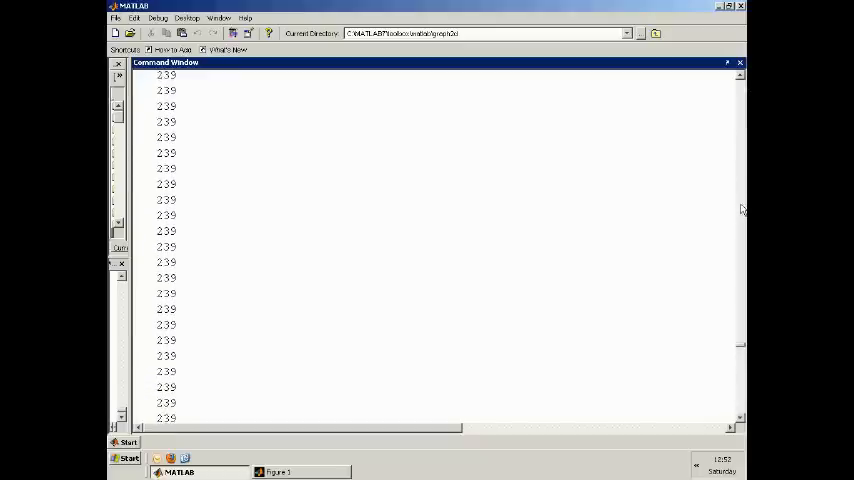
scroll("down", 3)
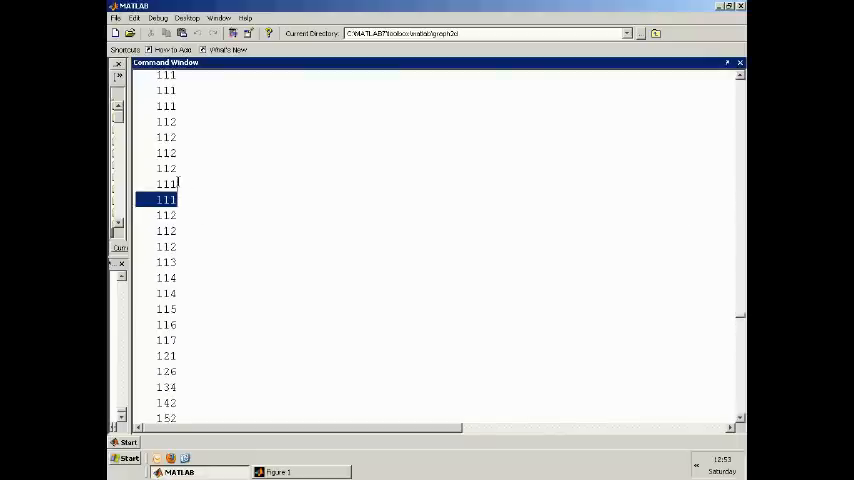
left_click_drag(164, 200, 164, 90)
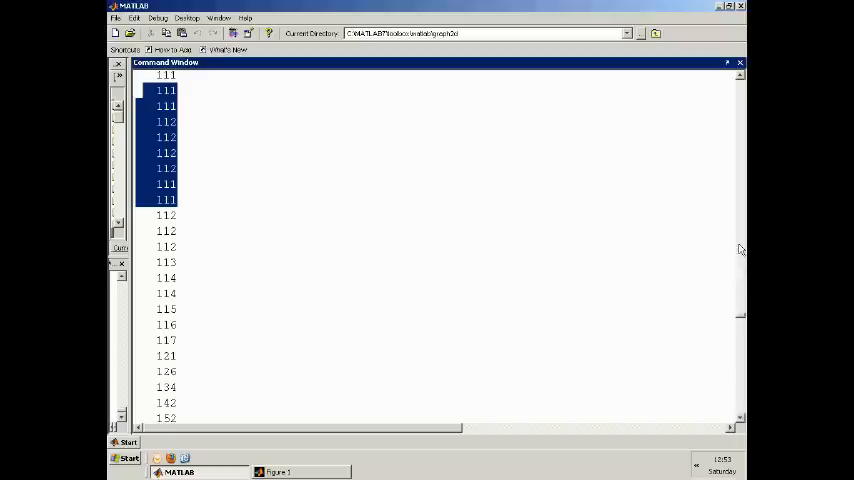
scroll("up", 3)
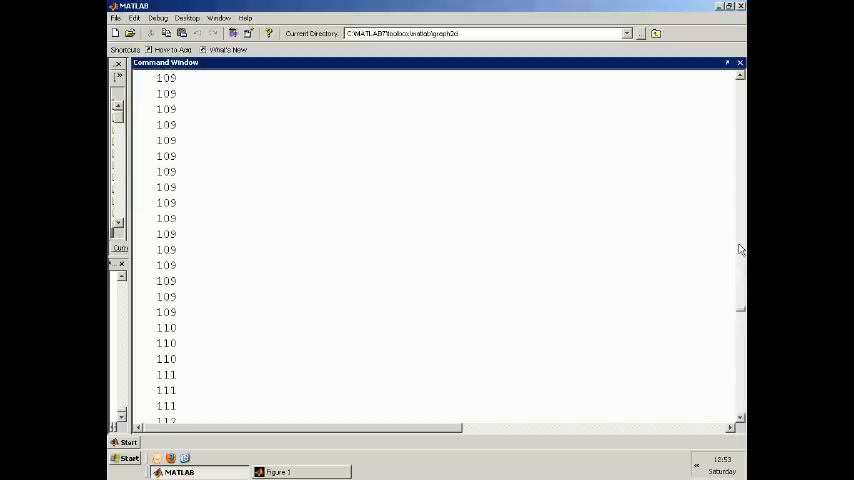
scroll("down", 3)
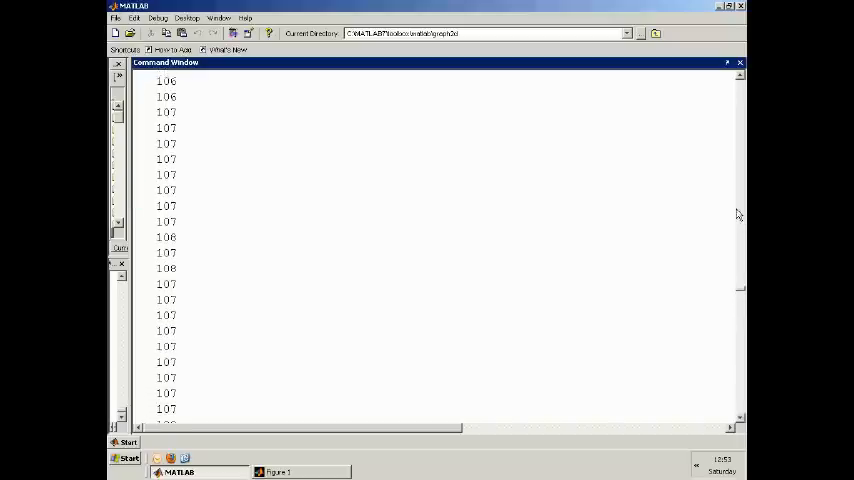
scroll("down", 3)
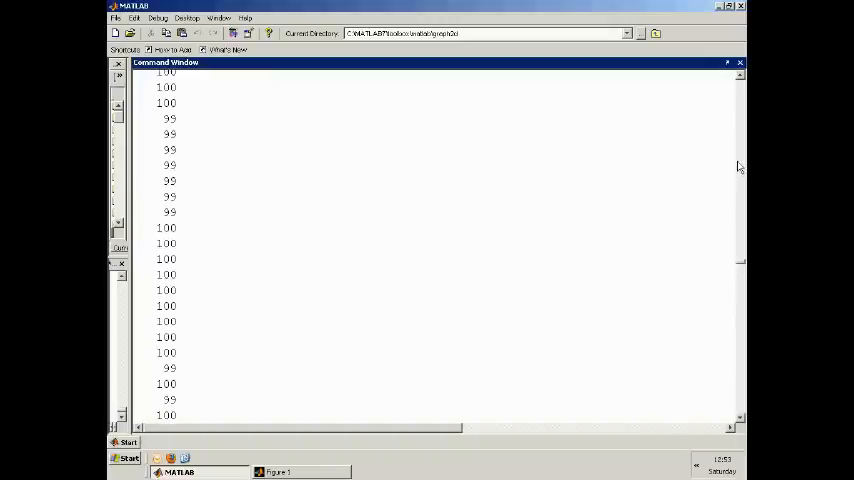
scroll("down", 3)
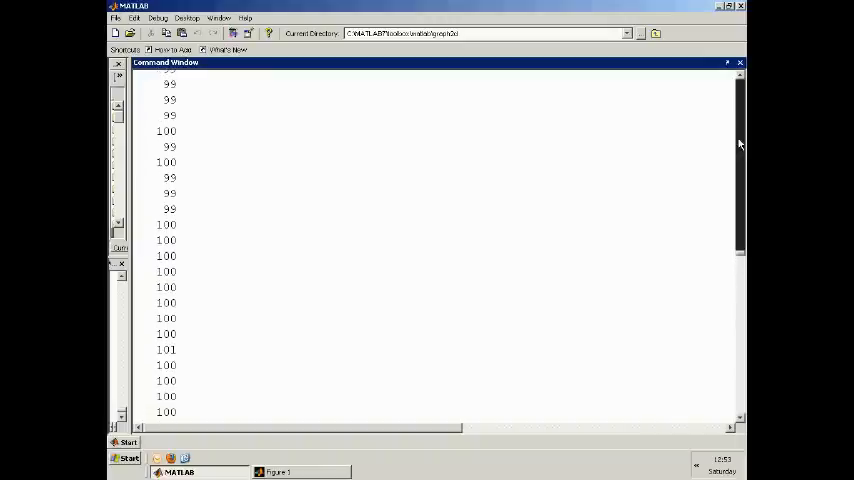
scroll("down", 3)
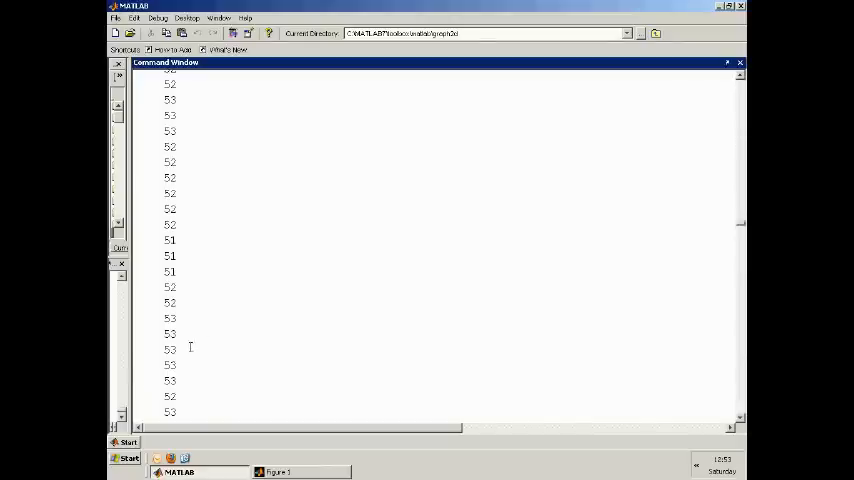
left_click_drag(170, 96, 170, 356)
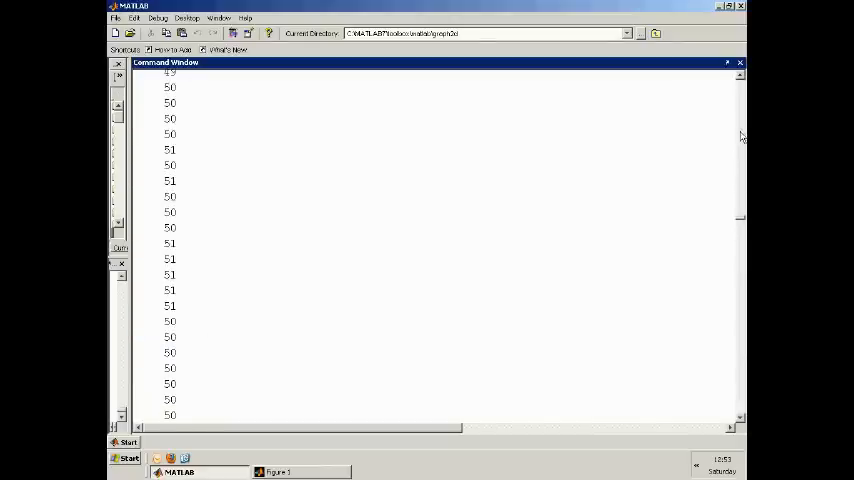
left_click(276, 472)
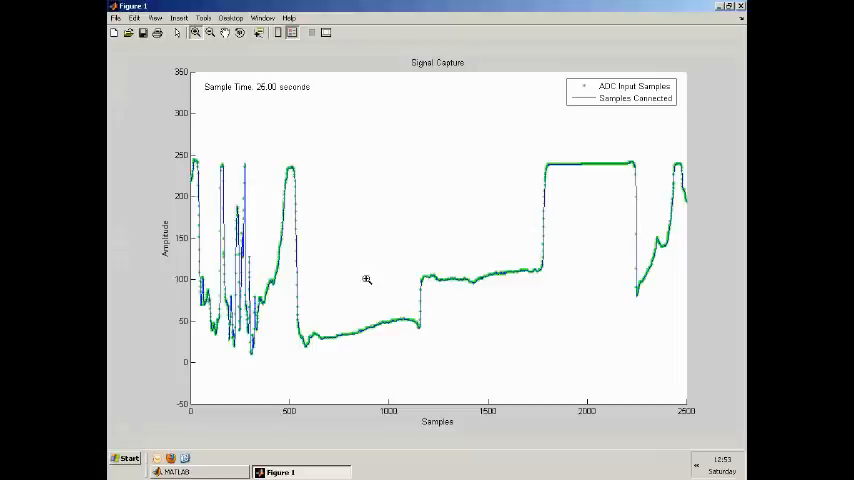
mouse_move(288, 392)
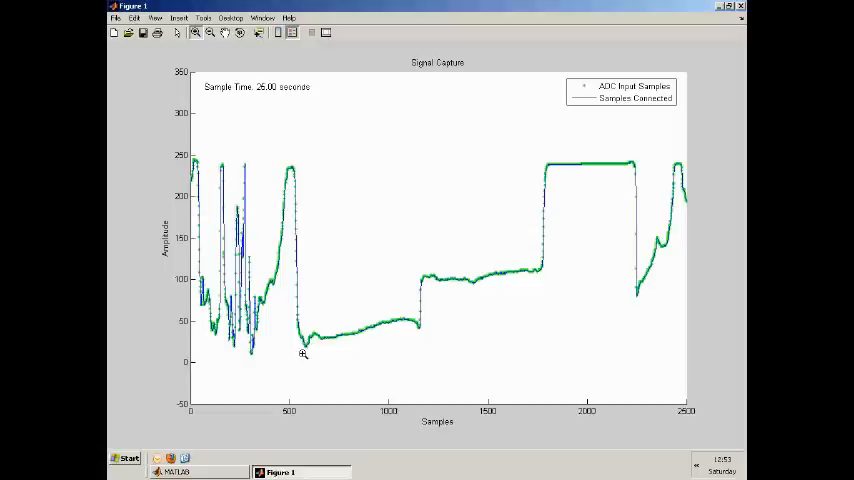
mouse_move(418, 340)
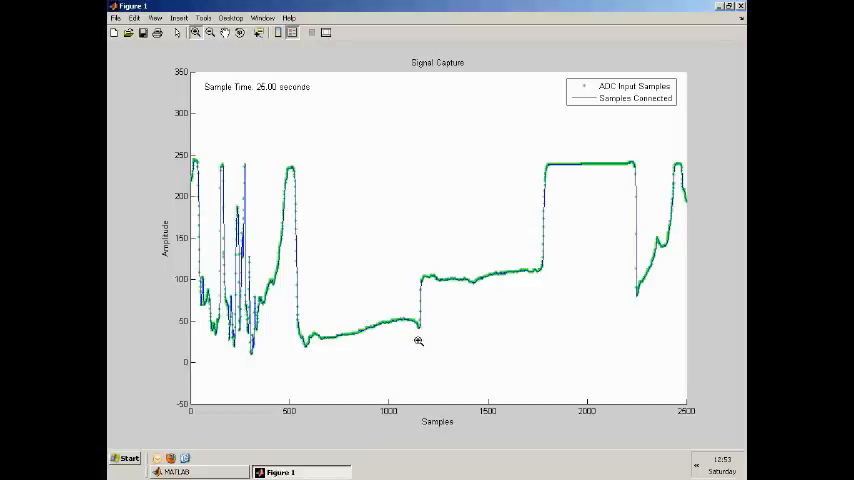
left_click(176, 472)
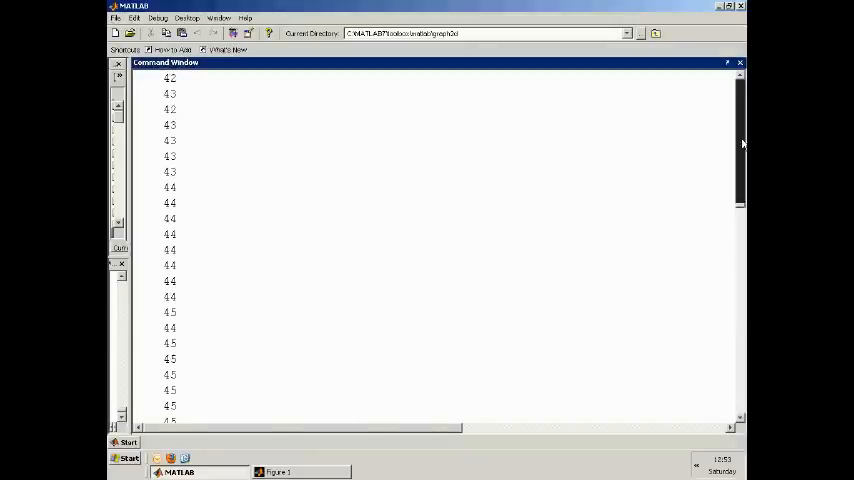
scroll("up", 3)
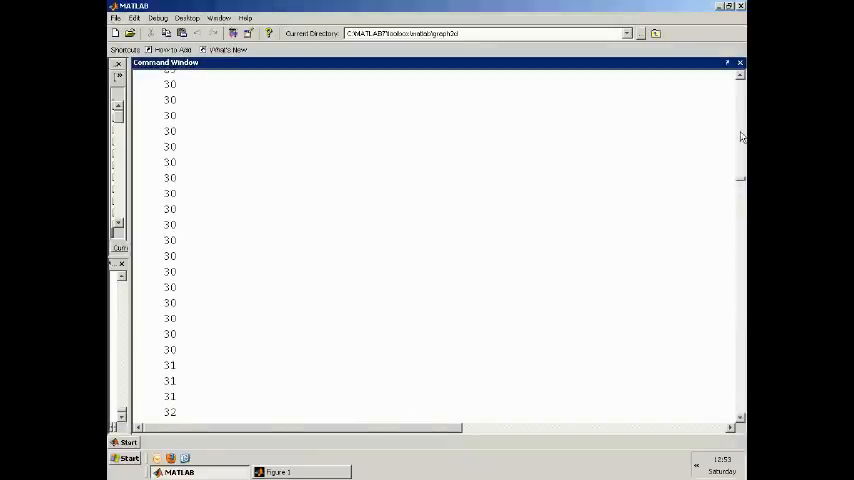
scroll("up", 3)
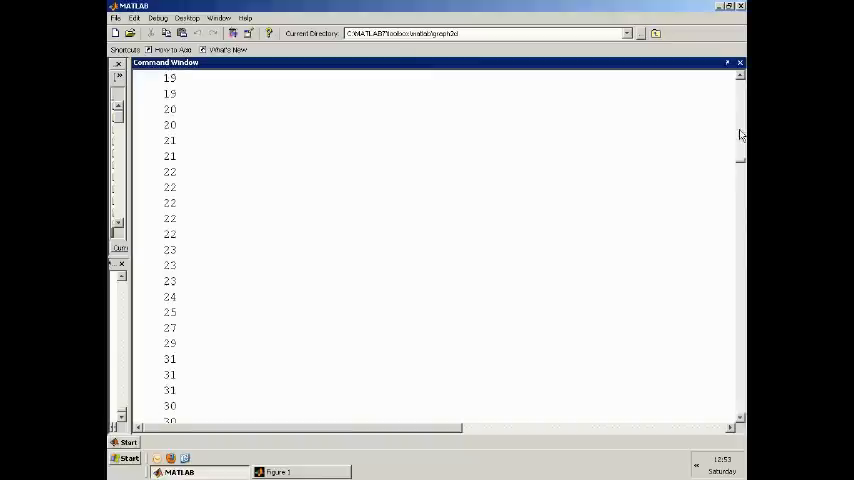
scroll("down", 3)
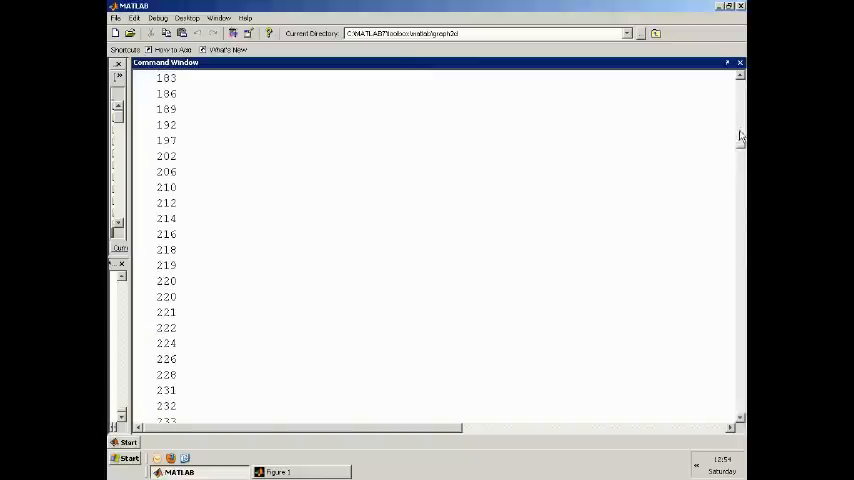
scroll("up", 3)
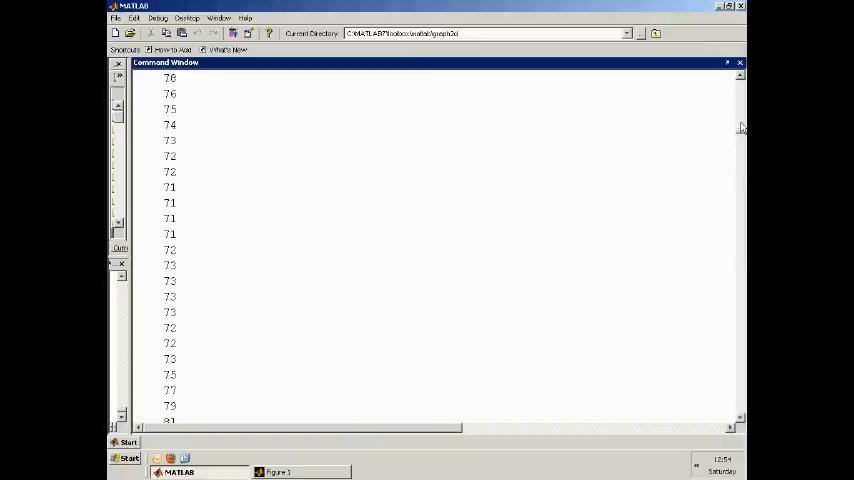
mouse_move(156, 344)
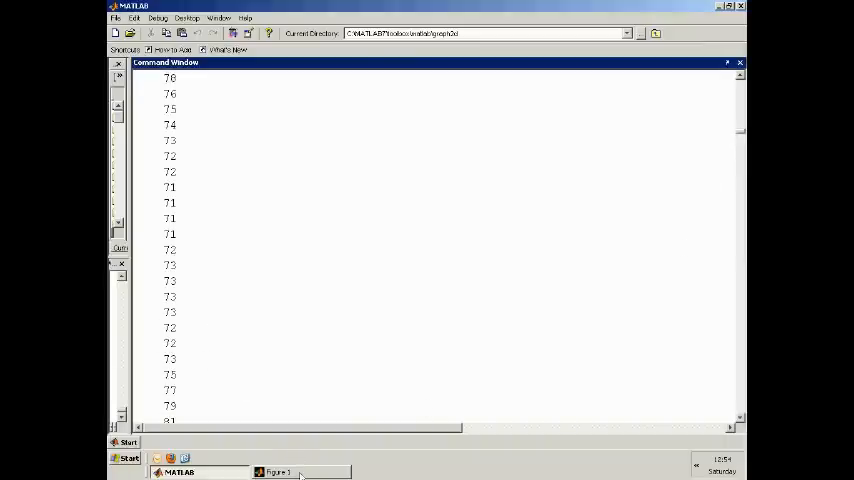
left_click(278, 472)
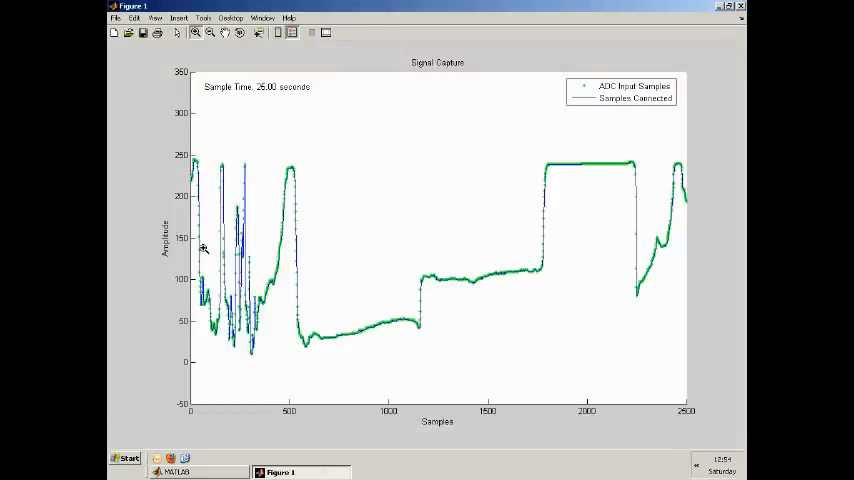
left_click(178, 472)
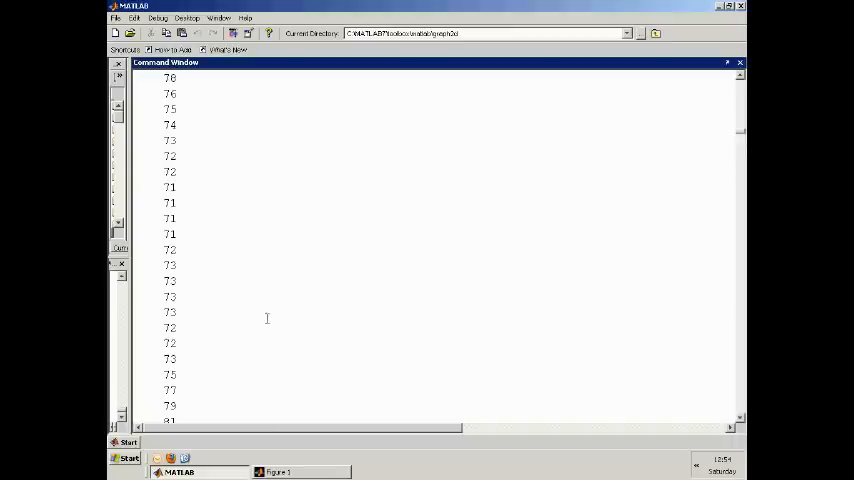
mouse_move(508, 268)
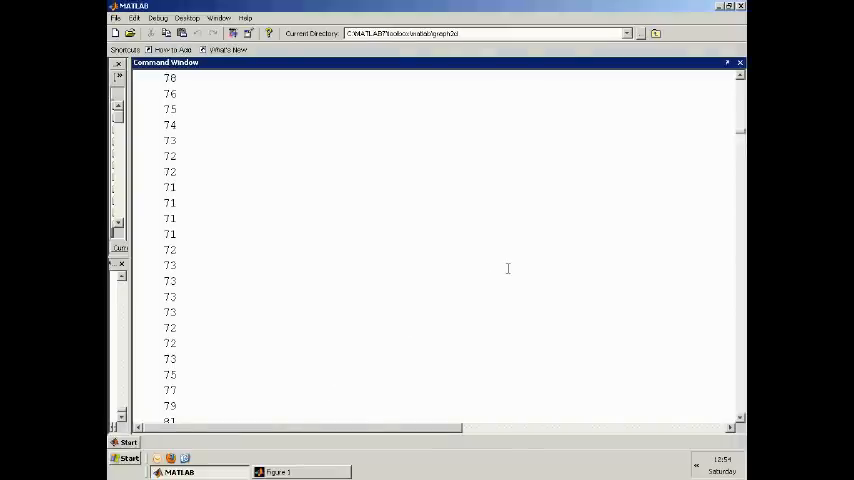